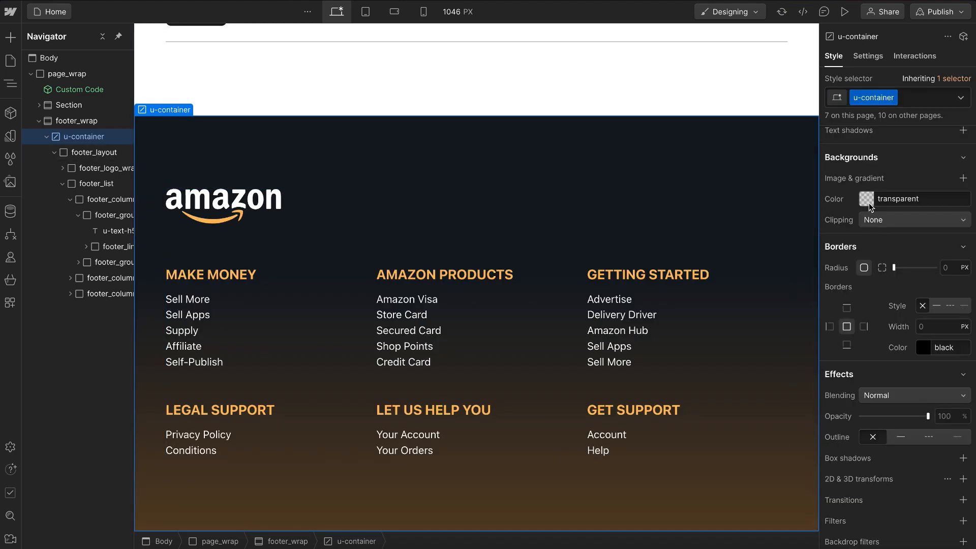
Step: Add the is-hero and is-hero-home combo classes to the u-absolute-full hero image on mobile
left_click(863, 198)
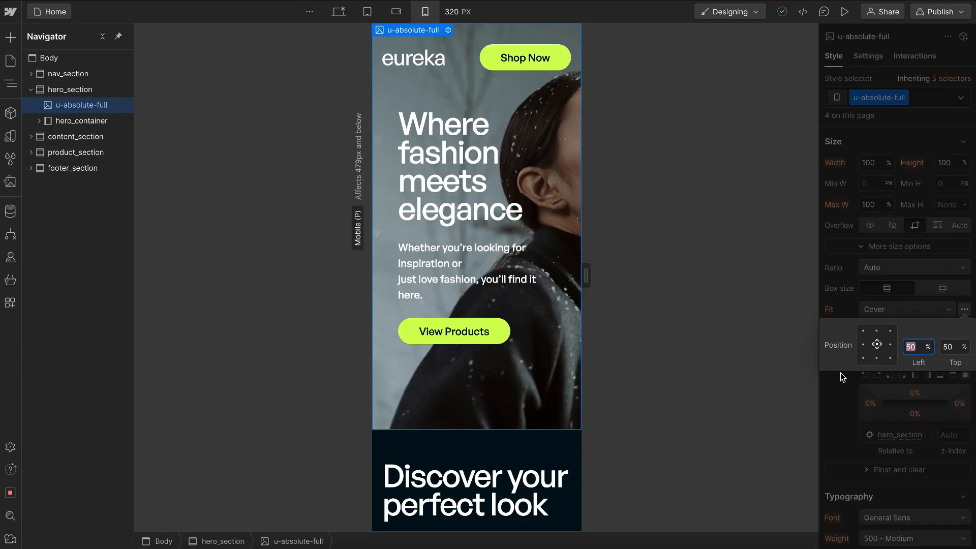
type("30")
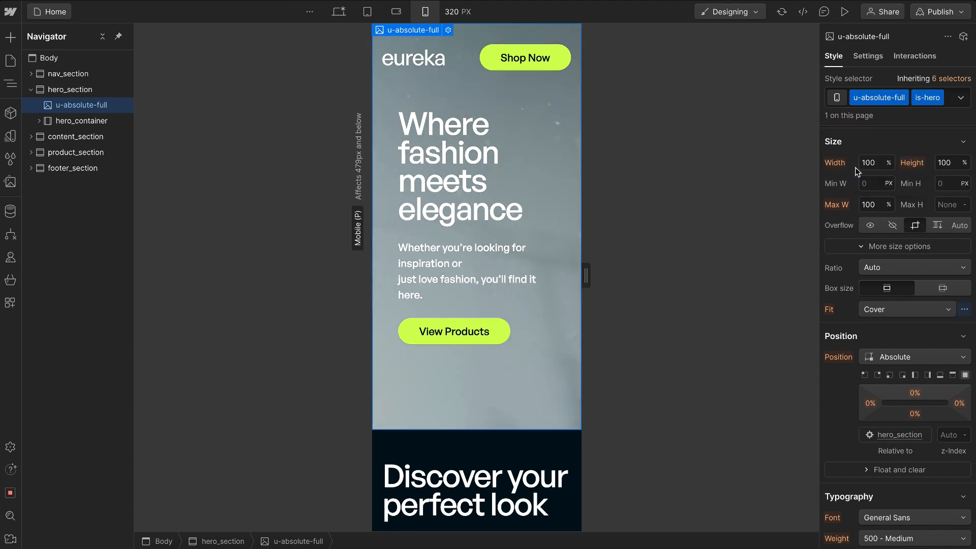
left_click(961, 97)
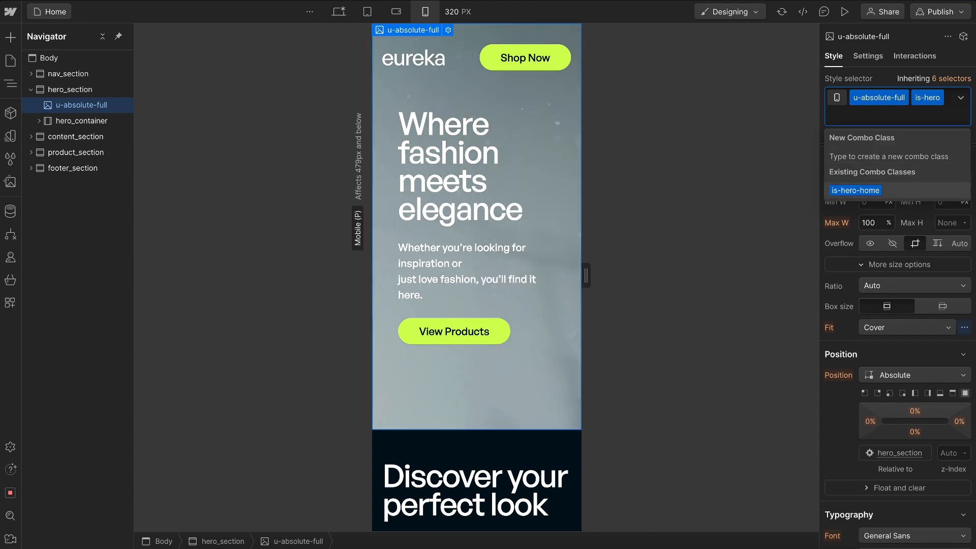
left_click(854, 190)
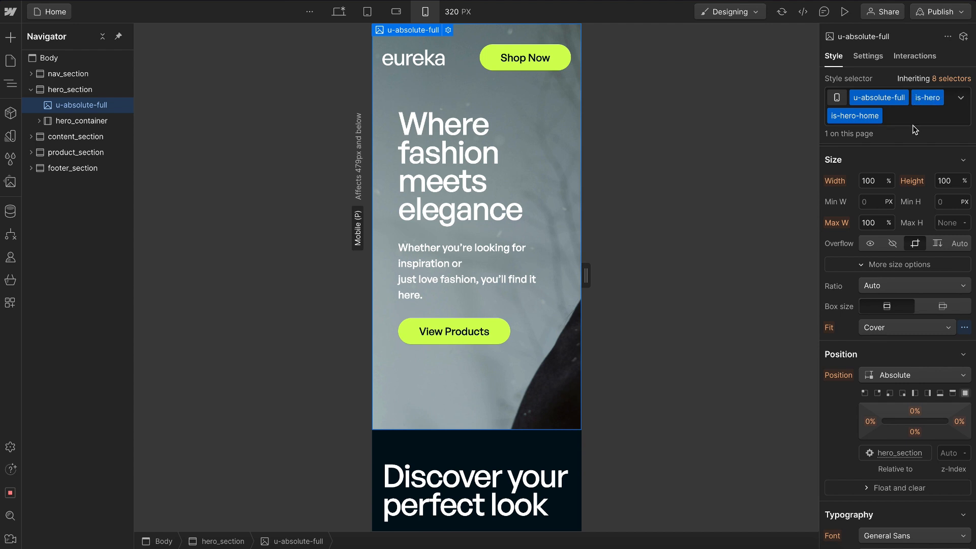
mouse_move(589, 240)
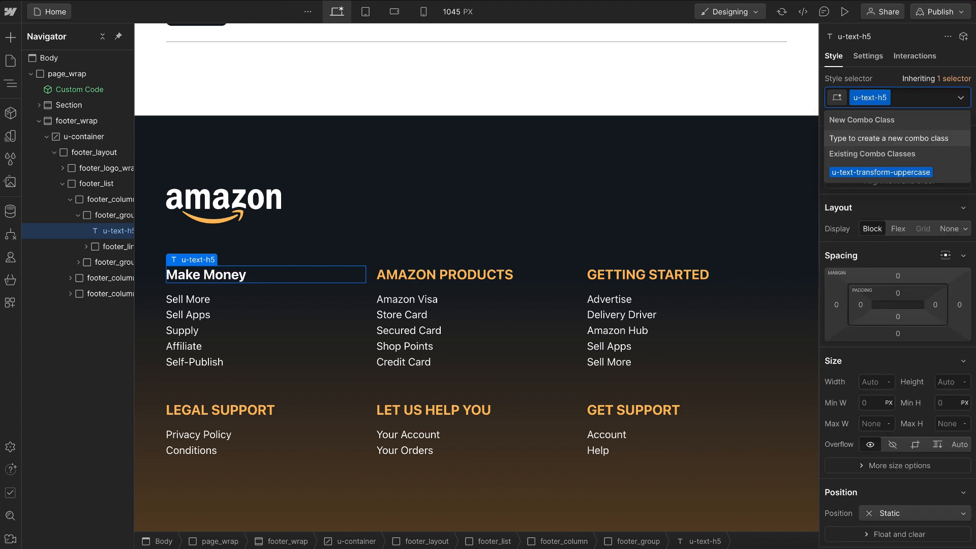
Step: Swap u-text-h5 for u-text-h6 on the Make Money subheading and compare it with Getting Started
type("-h6")
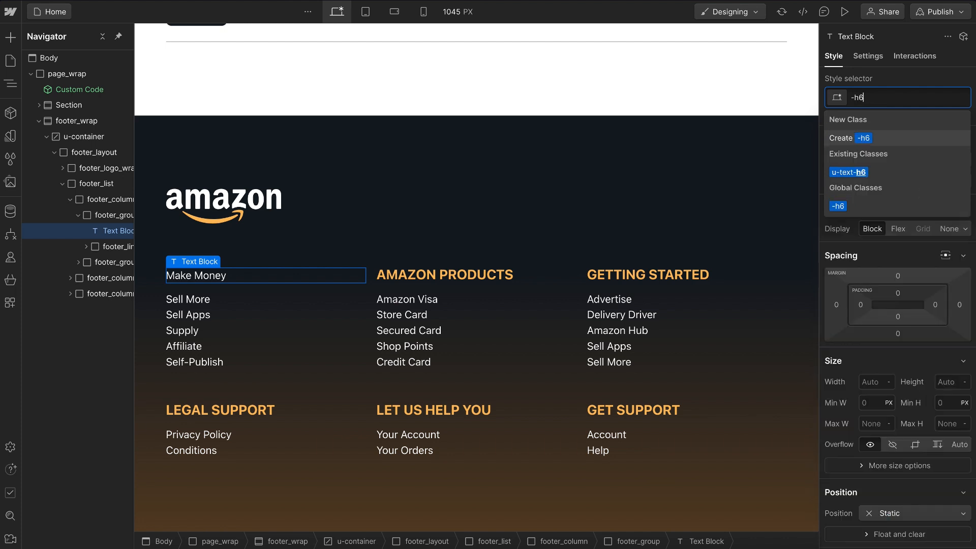
left_click(848, 171)
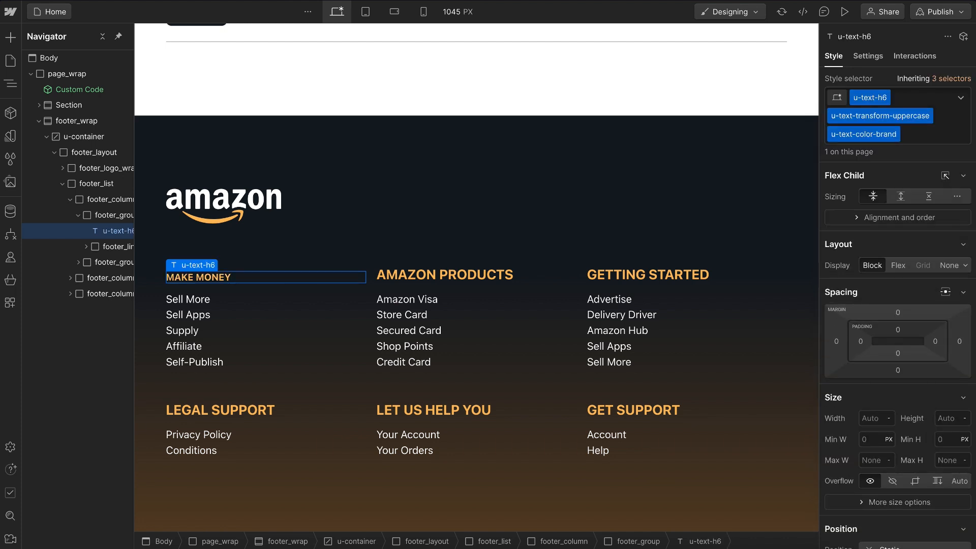
left_click(648, 275)
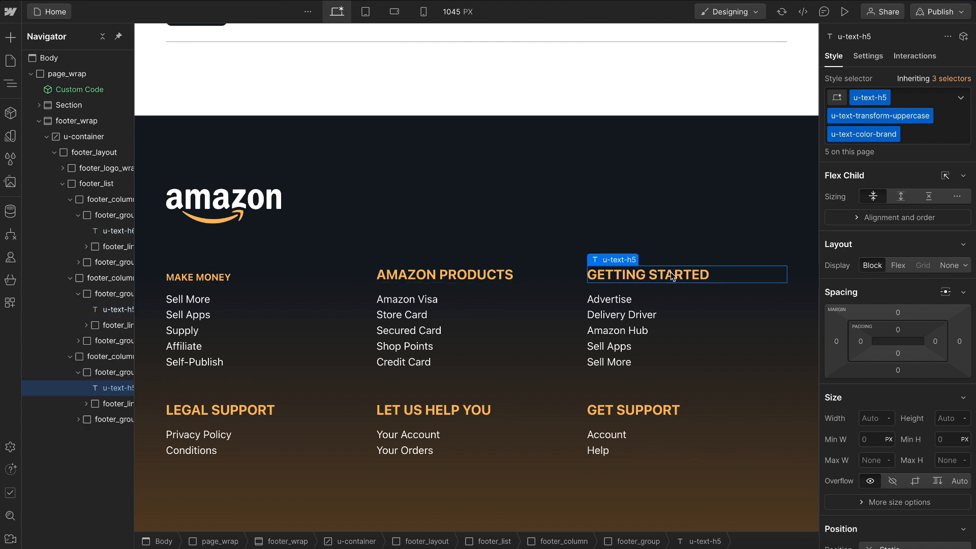
mouse_move(342, 357)
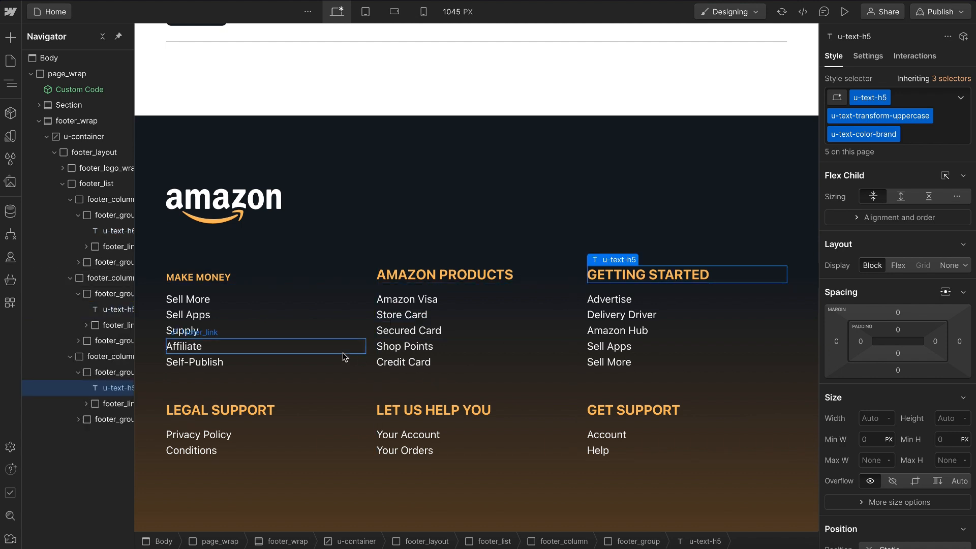
left_click(198, 276)
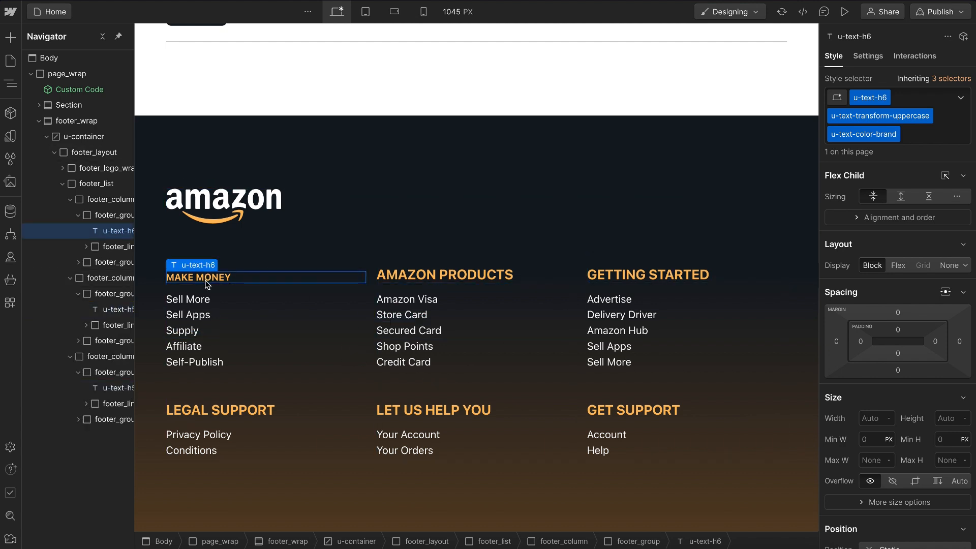
mouse_move(238, 281)
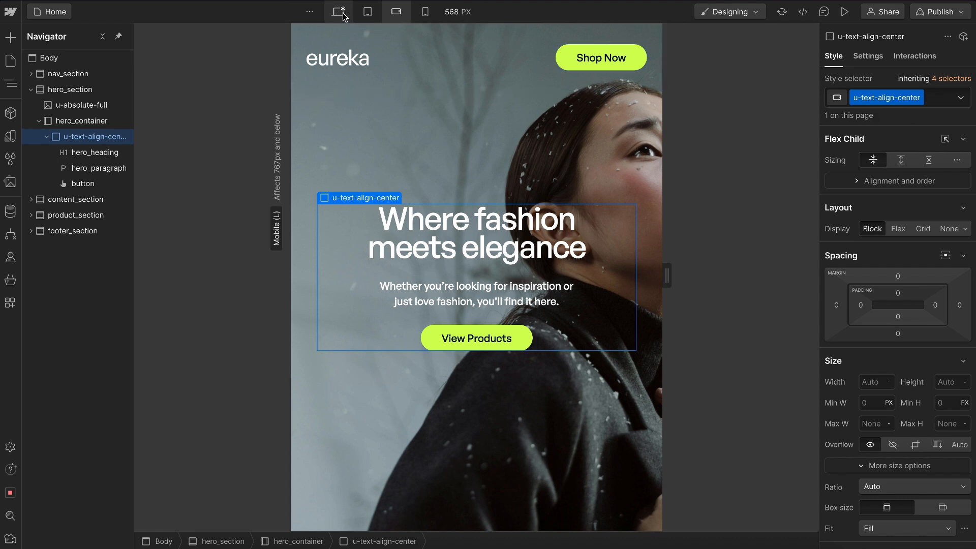
Step: On desktop, remove u-text-align-center from the hero text wrapper so content aligns left
left_click(337, 11)
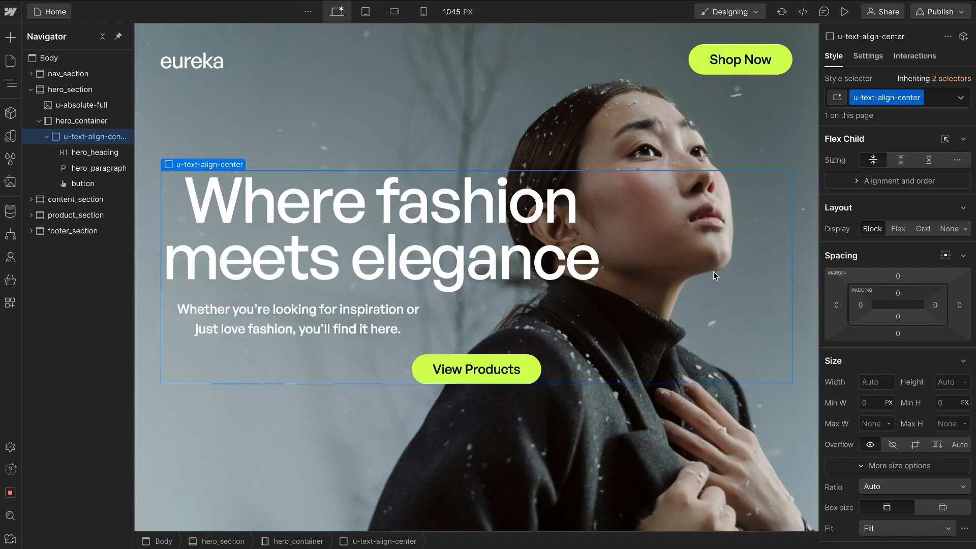
left_click(885, 98)
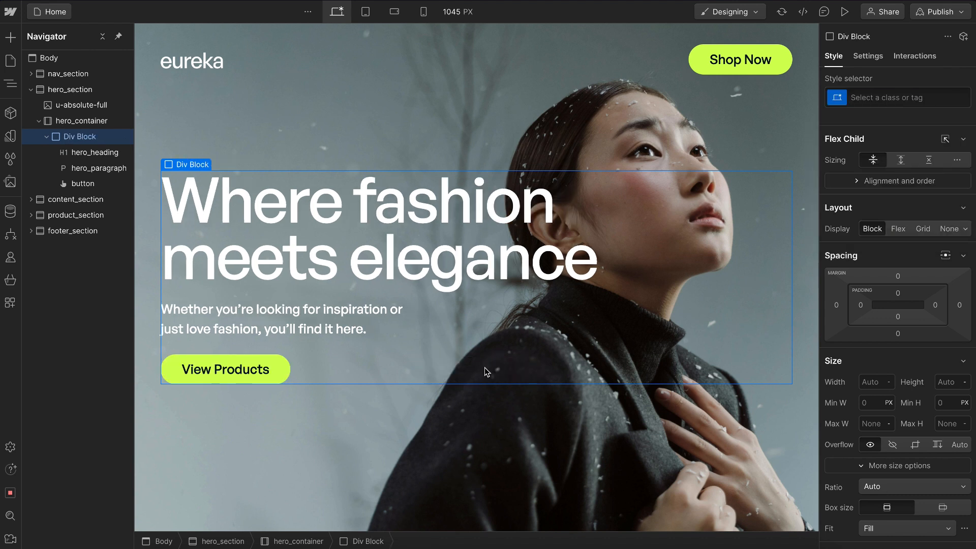
mouse_move(618, 357)
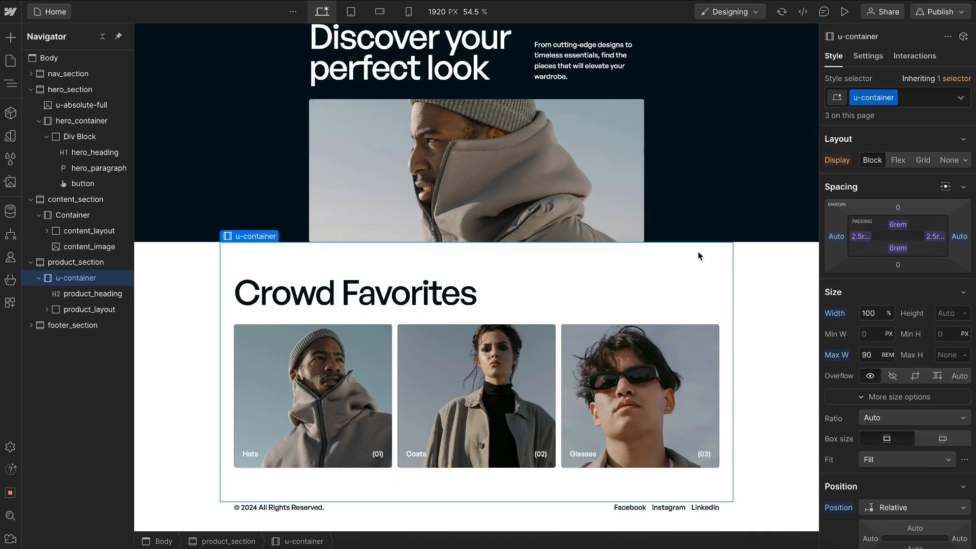
Step: Link the content-section u-container's max width to the size variable, then select the hero container
left_click(73, 216)
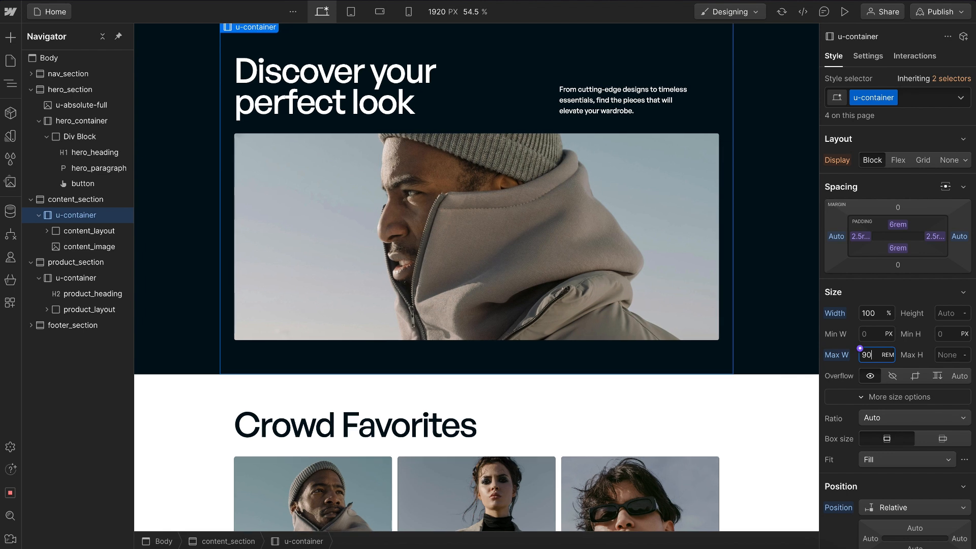
scroll("down", 3)
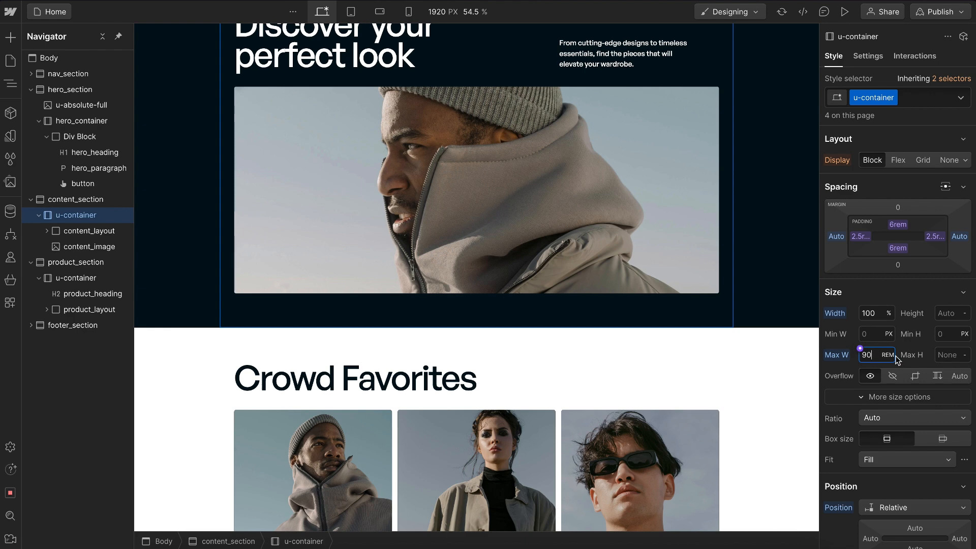
left_click(870, 354)
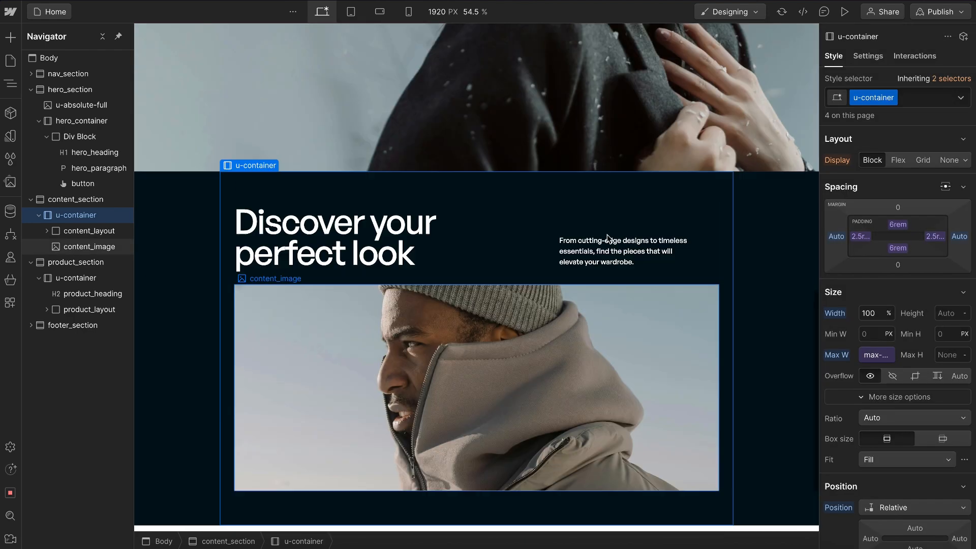
left_click(85, 121)
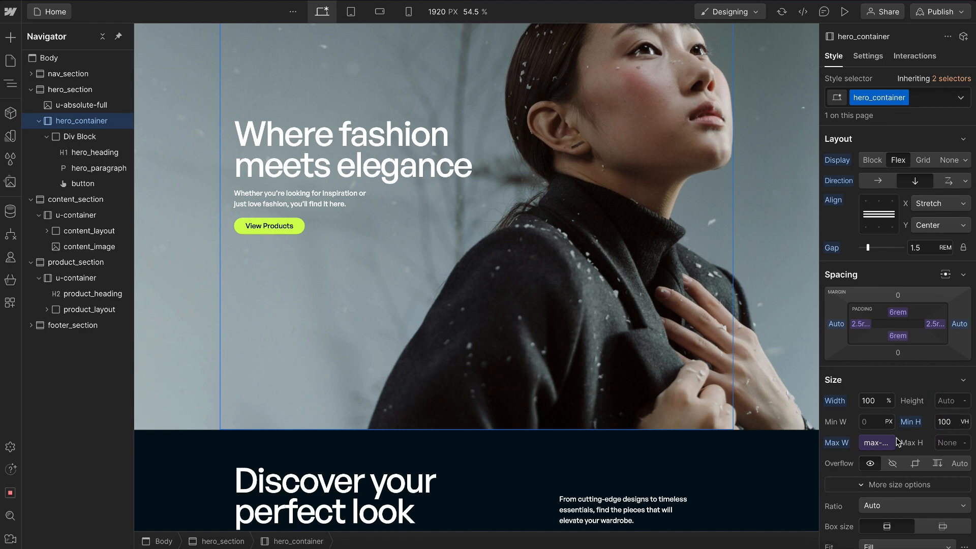
left_click(877, 442)
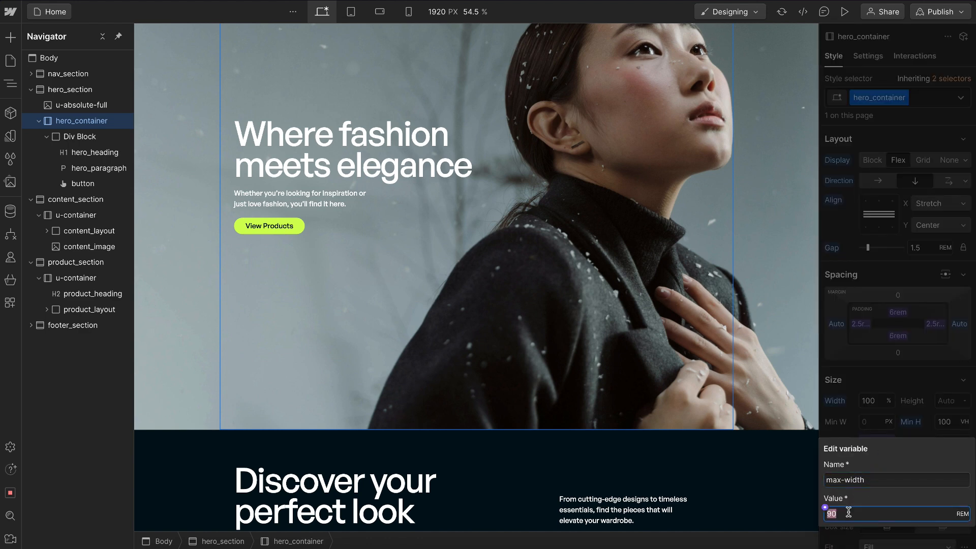
type("82")
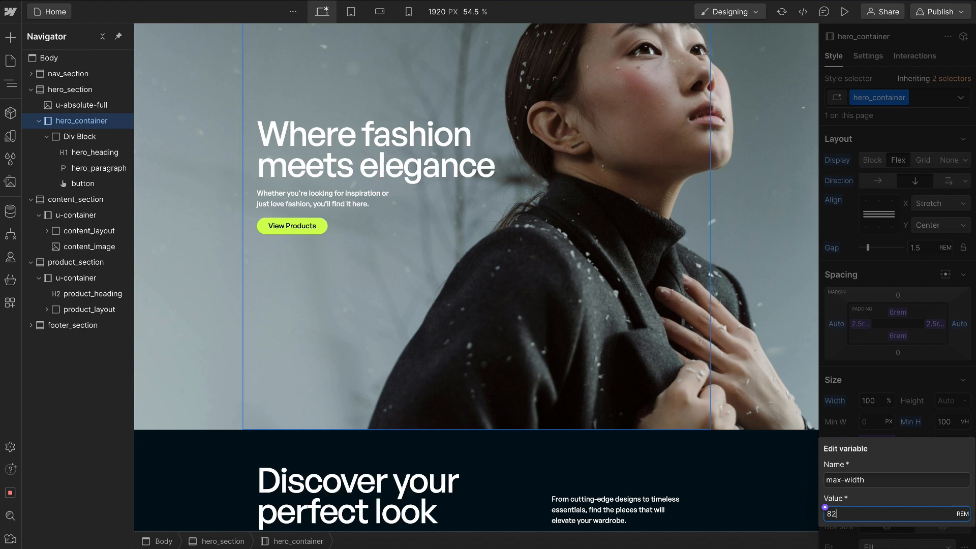
type("89")
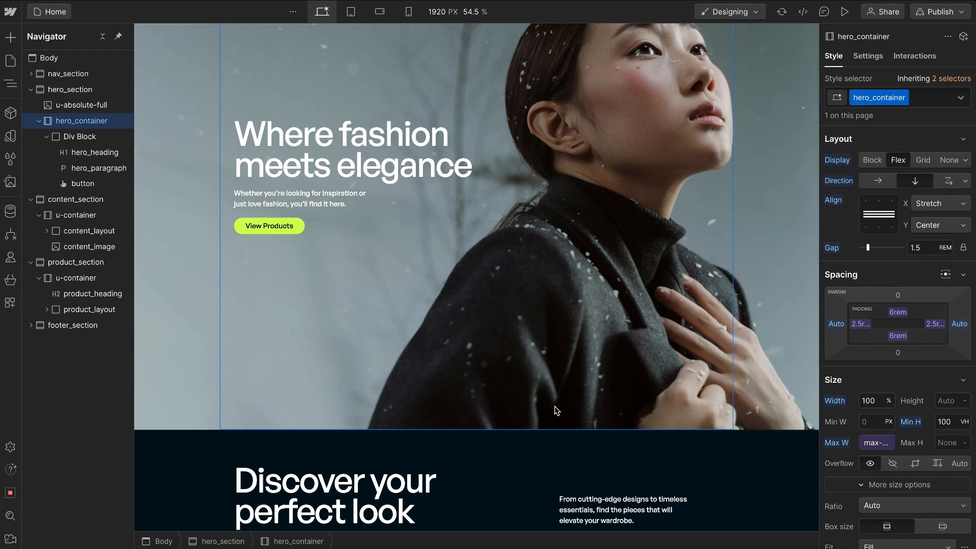
left_click(76, 215)
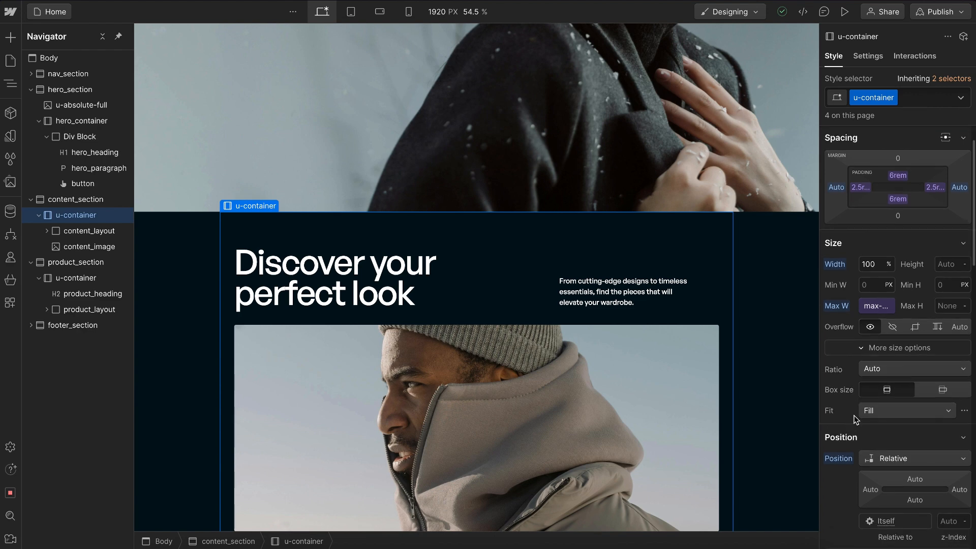
scroll("down", 3)
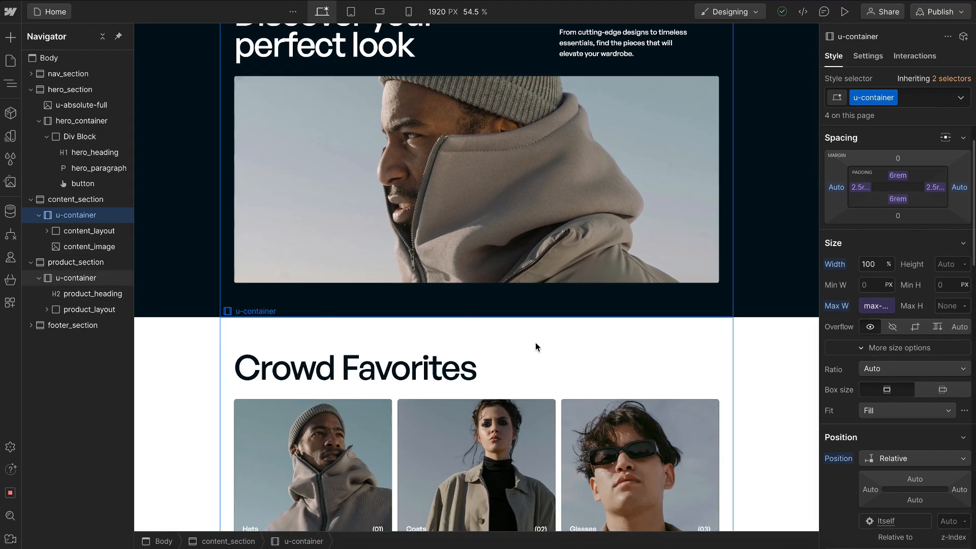
scroll("down", 3)
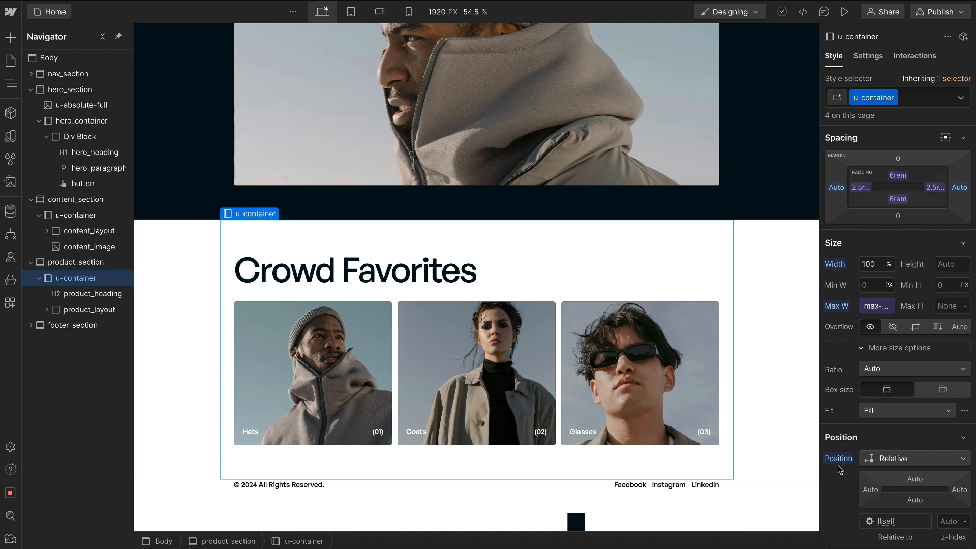
mouse_move(850, 271)
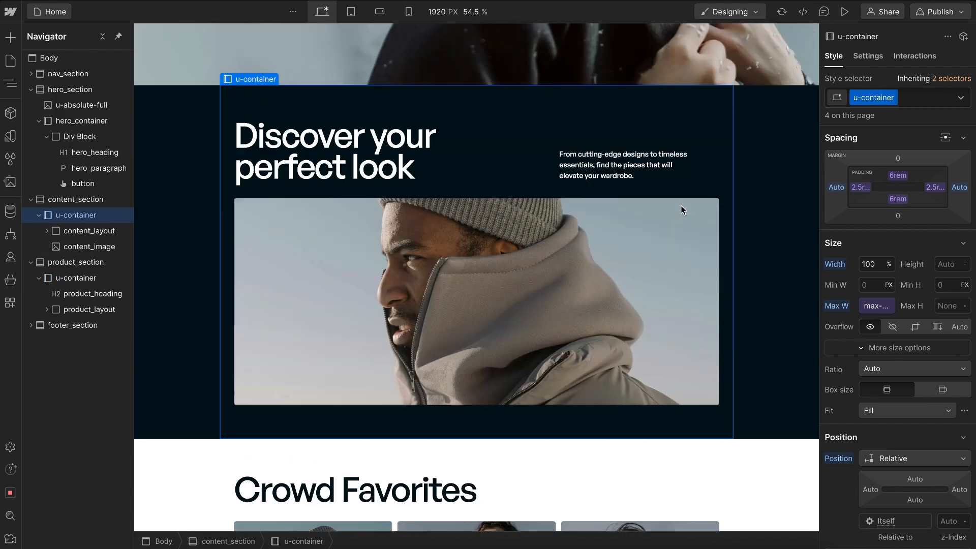
left_click(83, 121)
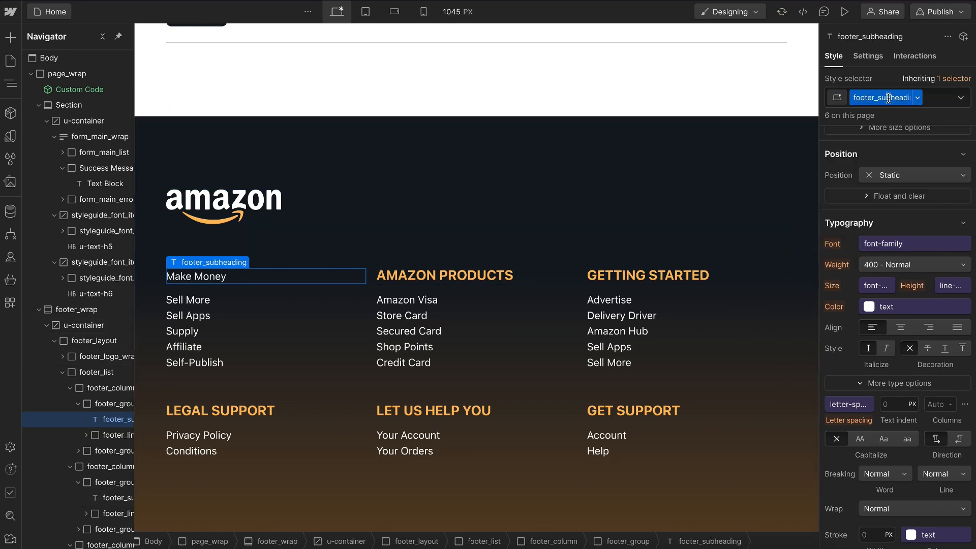
Step: Reset the footer_subheading's 100% width back to Auto and select the form success message block
scroll("up", 3)
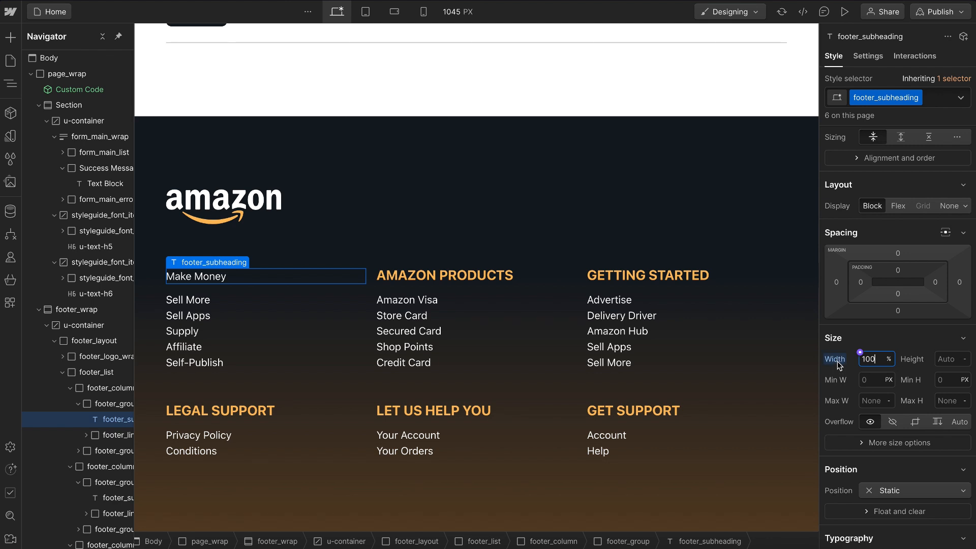
mouse_move(835, 359)
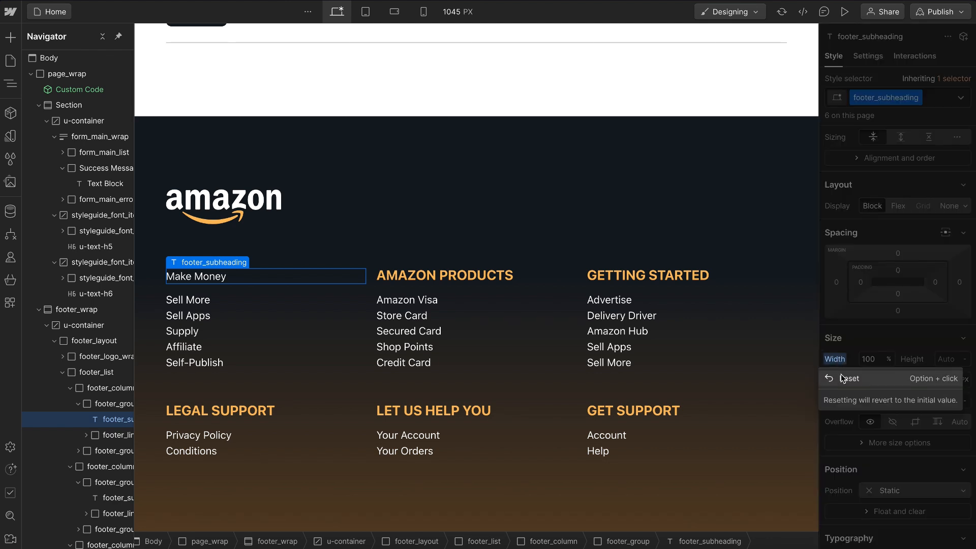
left_click(848, 378)
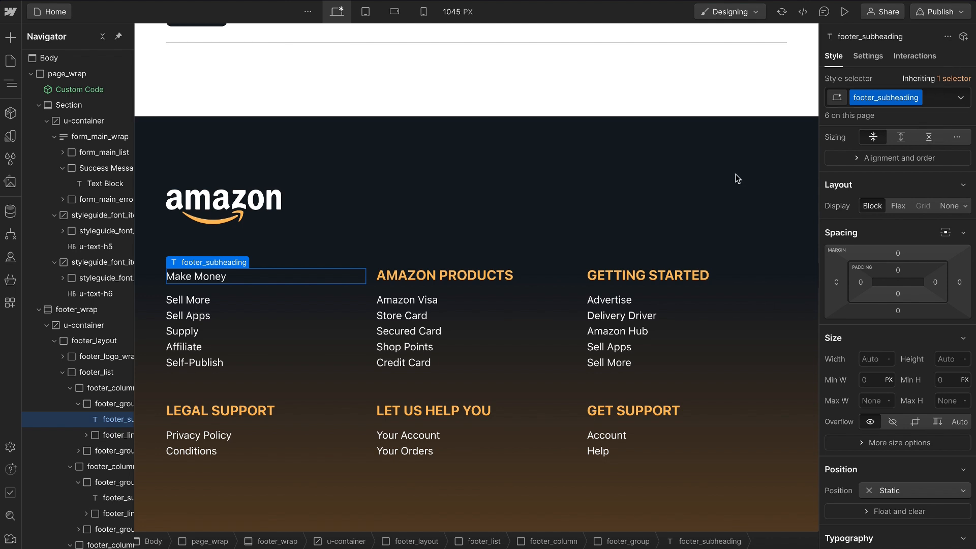
mouse_move(227, 281)
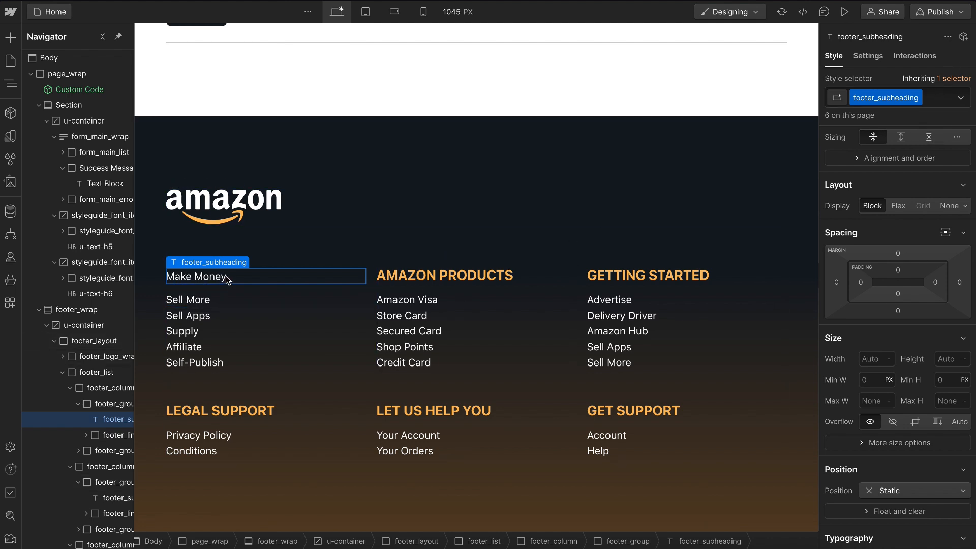
scroll("up", 3)
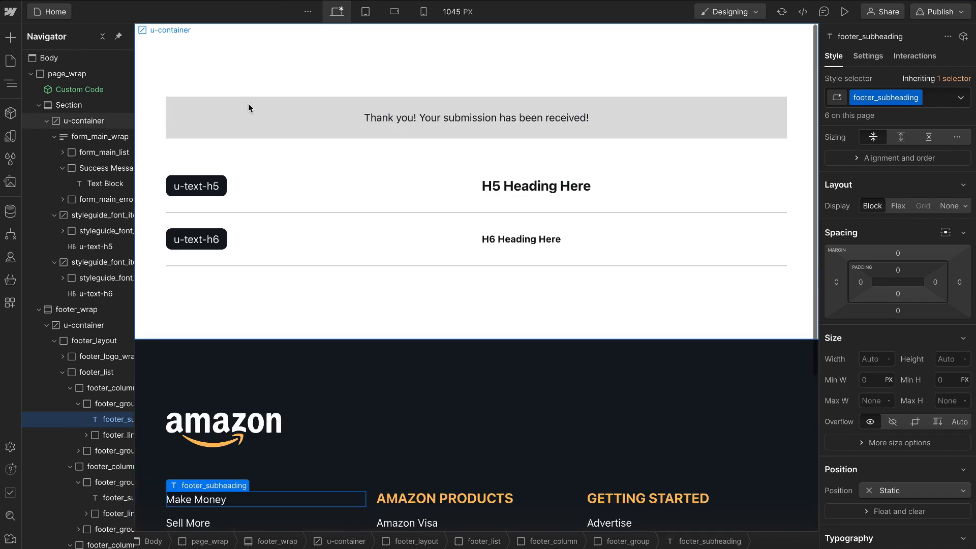
left_click(107, 167)
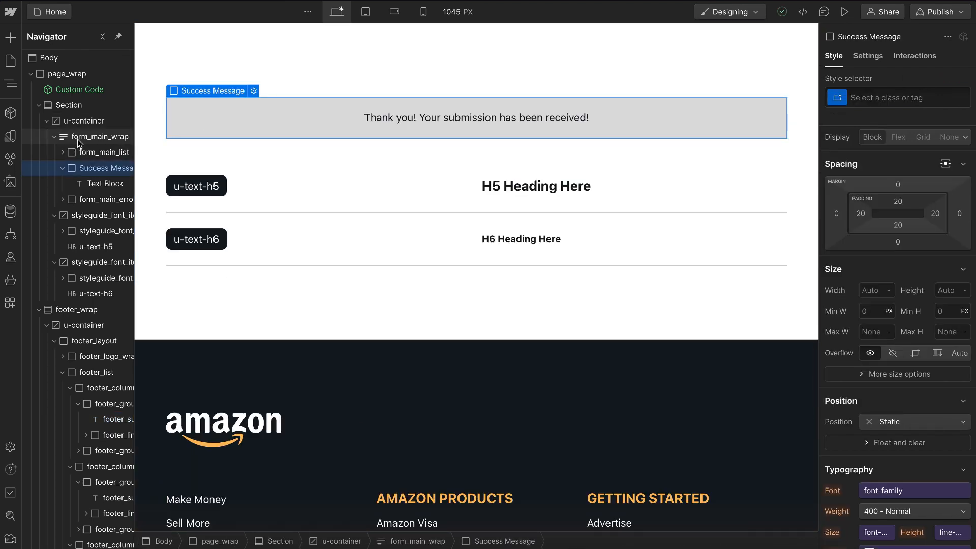
Step: Toggle form_main_wrap between Normal and Success states and select the success message block
left_click(101, 136)
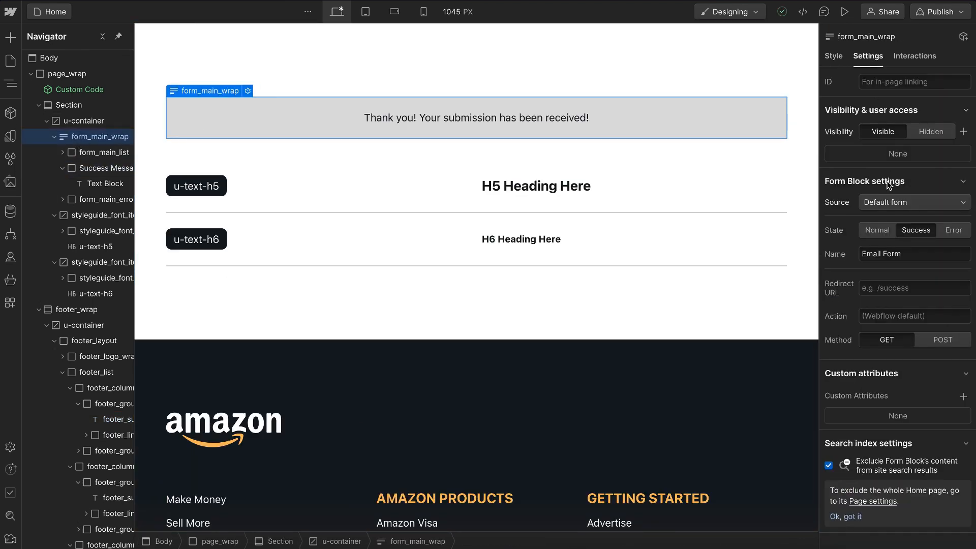
left_click(878, 230)
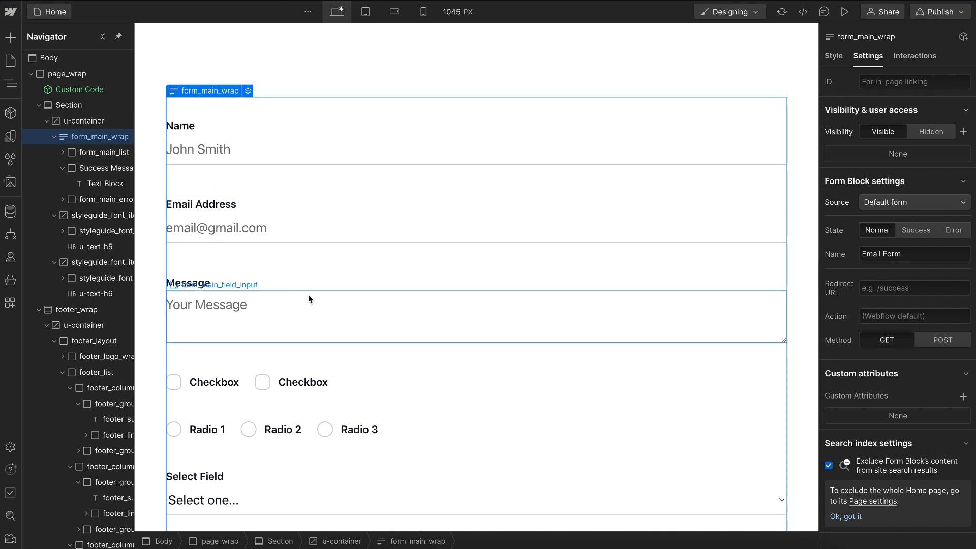
mouse_move(254, 226)
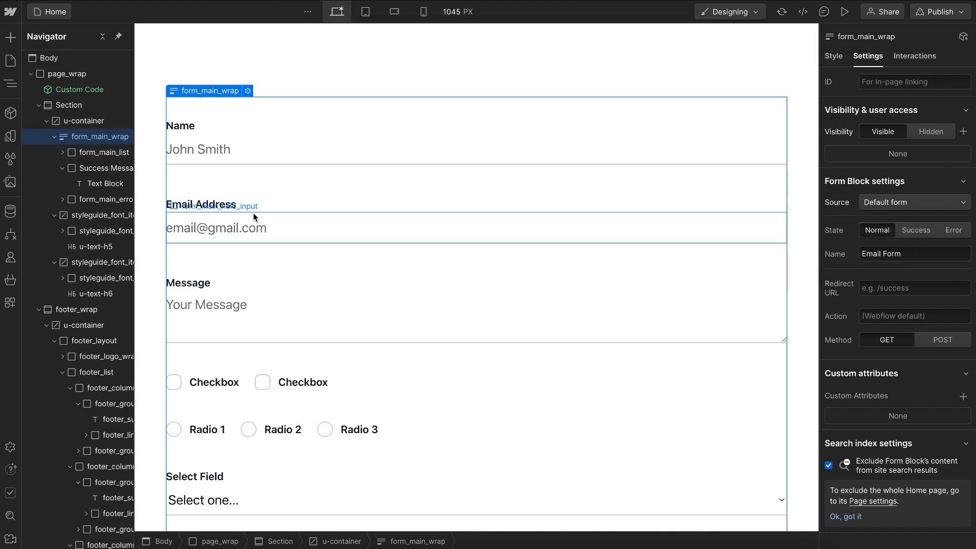
left_click(916, 231)
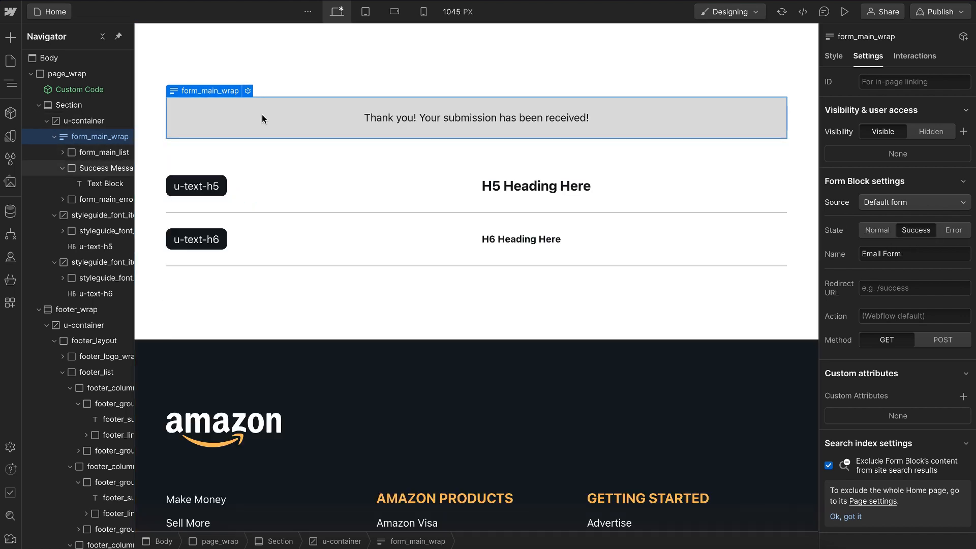
left_click(112, 168)
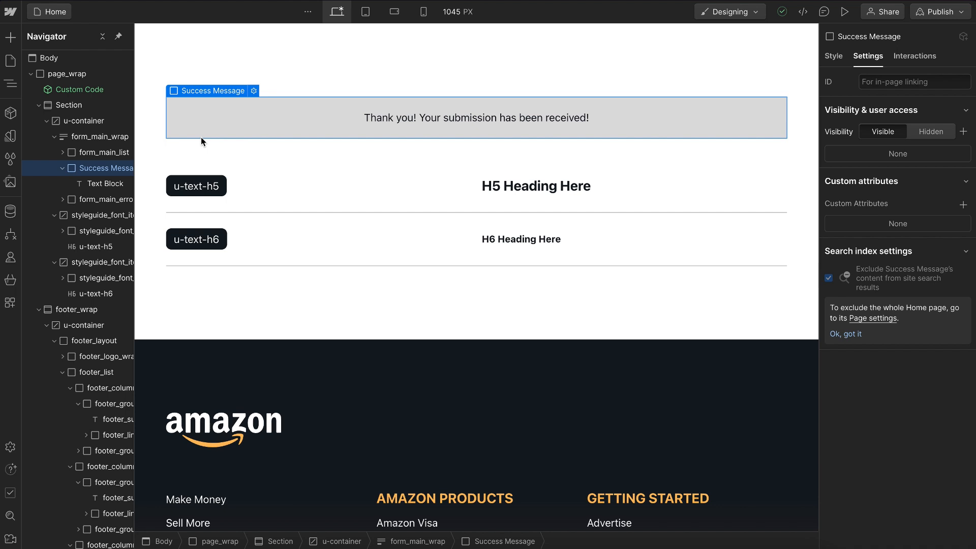
mouse_move(274, 134)
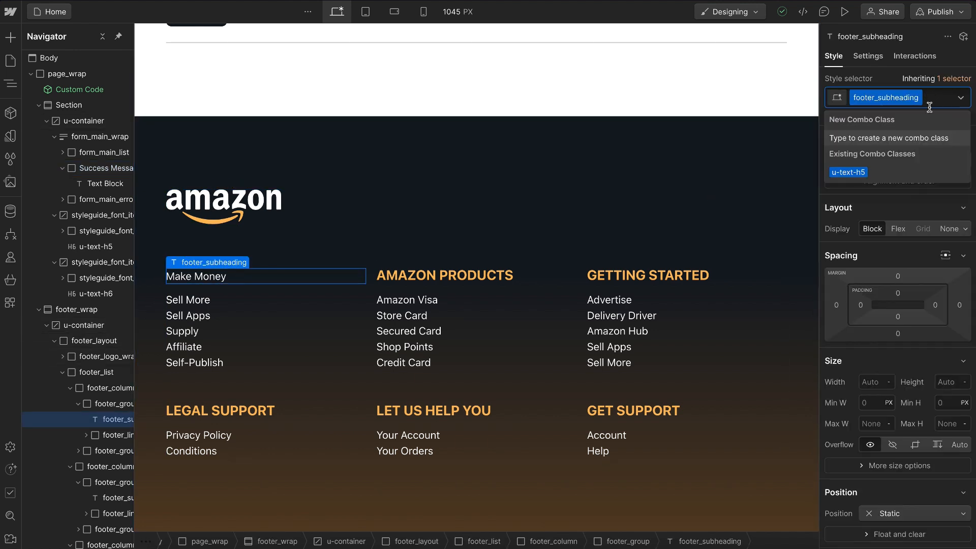
Step: Add u-text-h5 as a combo class on footer_subheading and turn on Italic in Typography
left_click(848, 172)
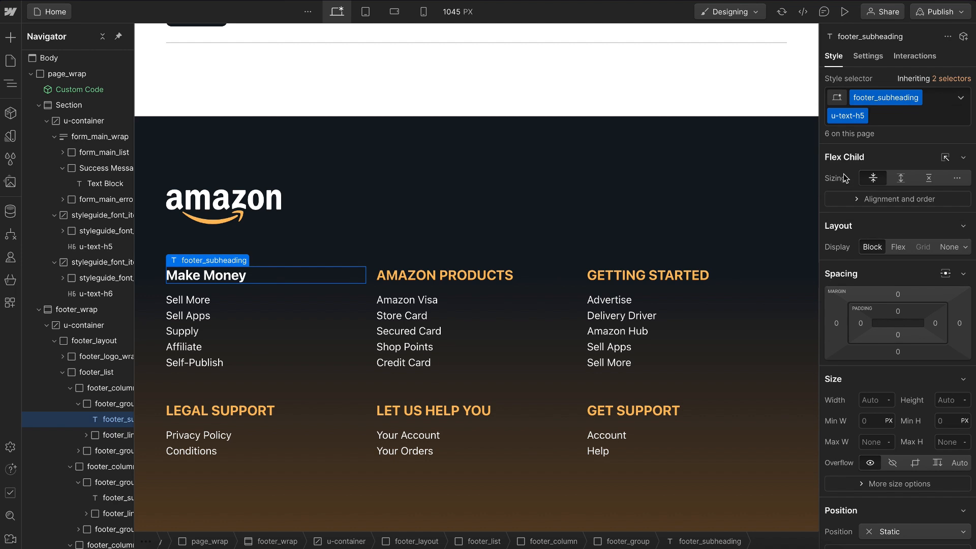
scroll("down", 3)
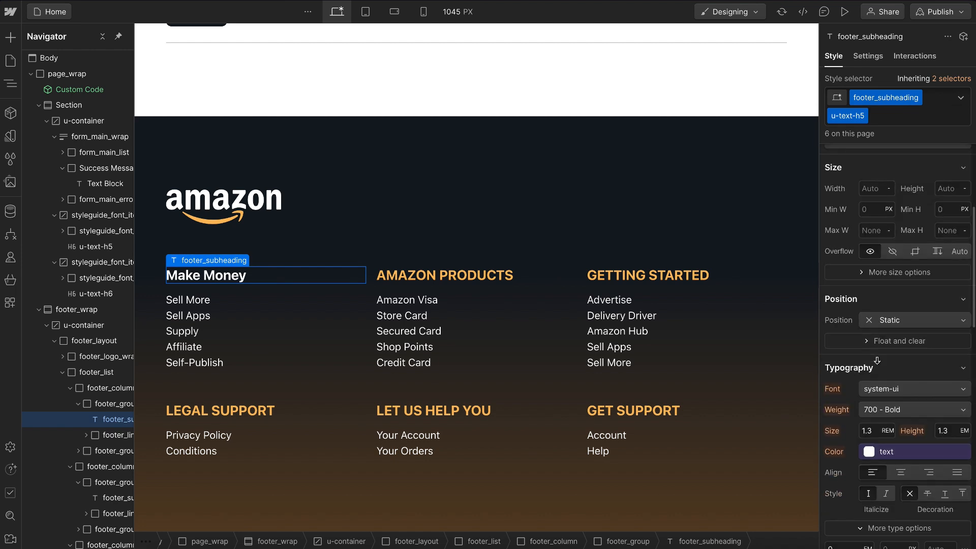
scroll("down", 3)
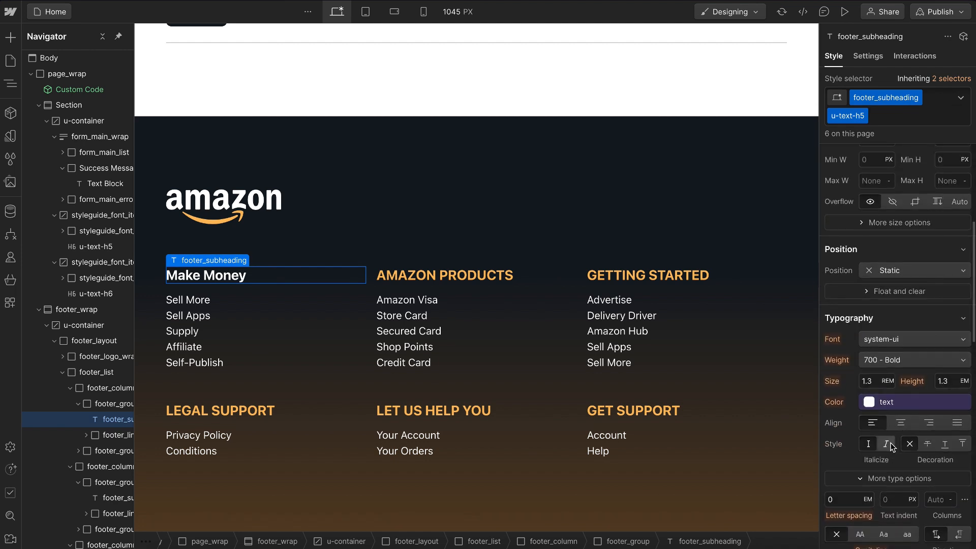
left_click(886, 443)
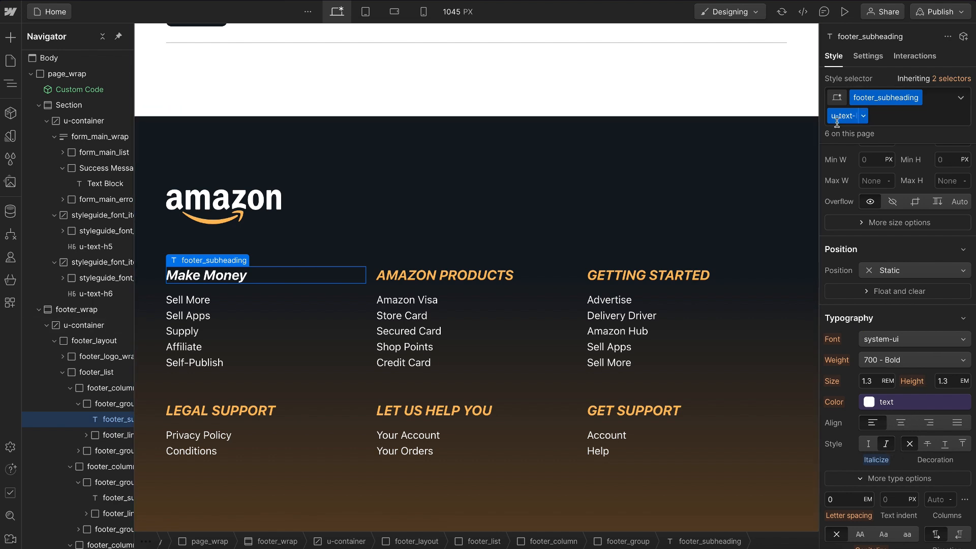
left_click(843, 116)
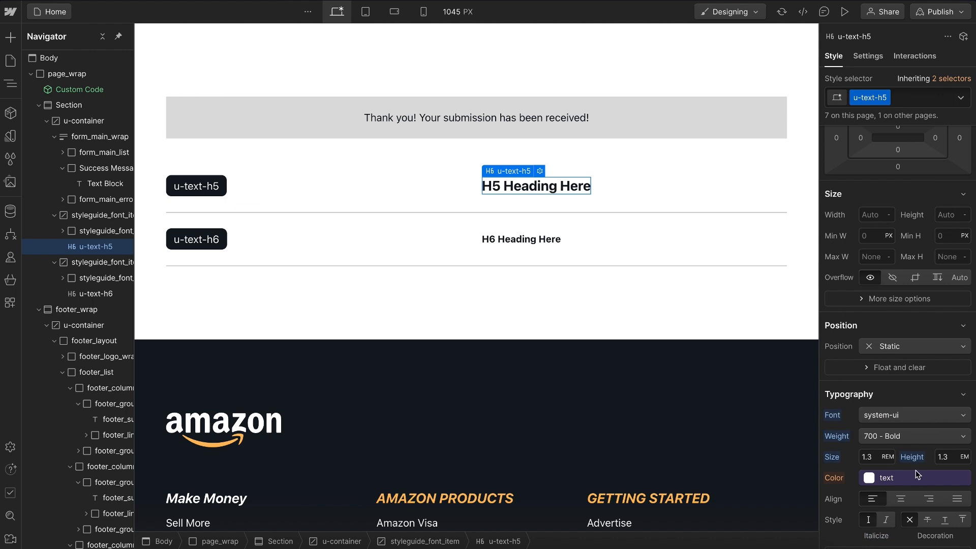
Step: Scroll the canvas down to the footer to check the upright bold subheadings
scroll("down", 3)
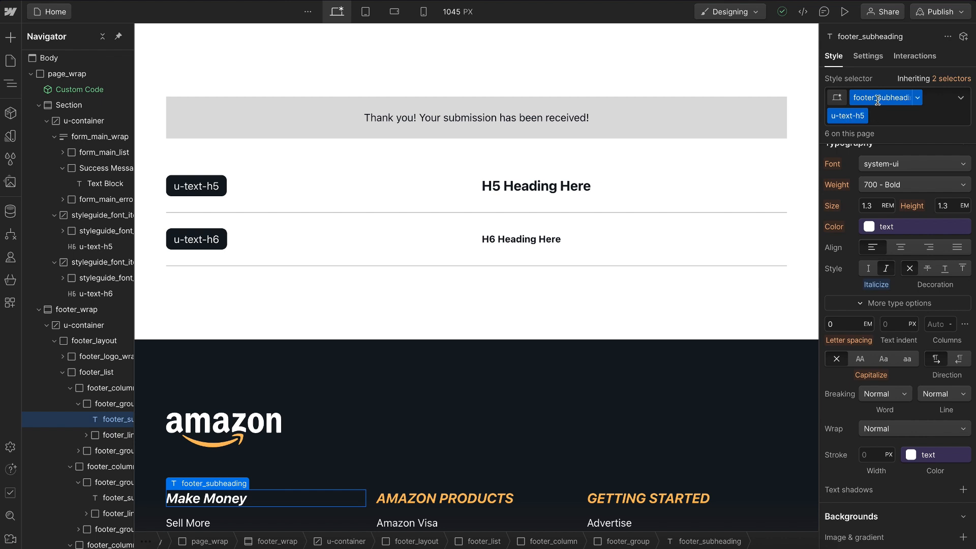
scroll("down", 3)
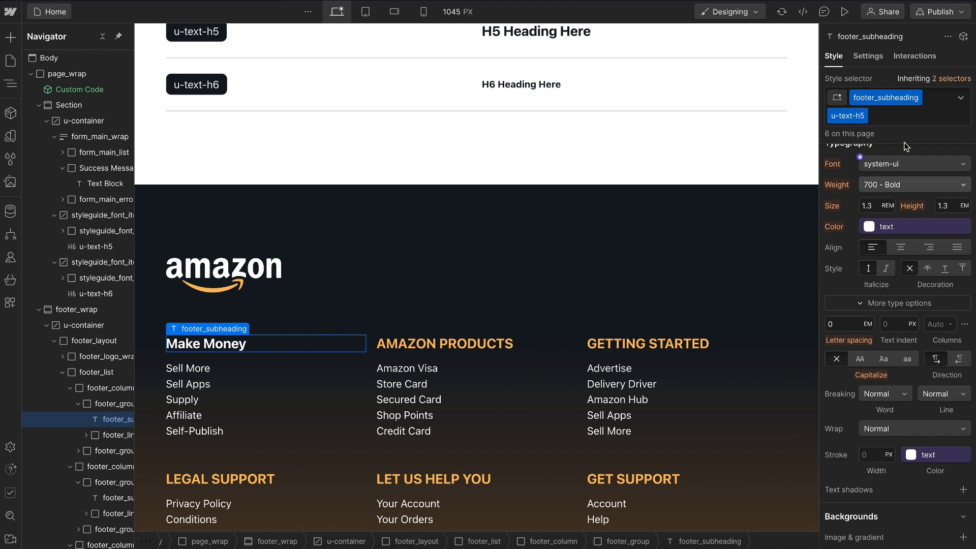
Step: Add u-text-transform-uppercase and u-text-color-brand combos to footer_subheading, then start editing u-text-h5
left_click(860, 359)
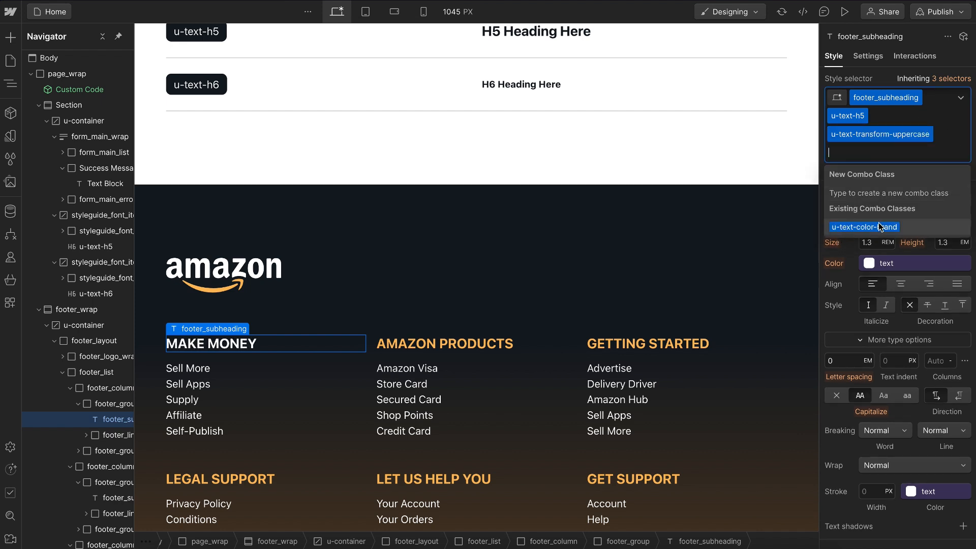
left_click(864, 226)
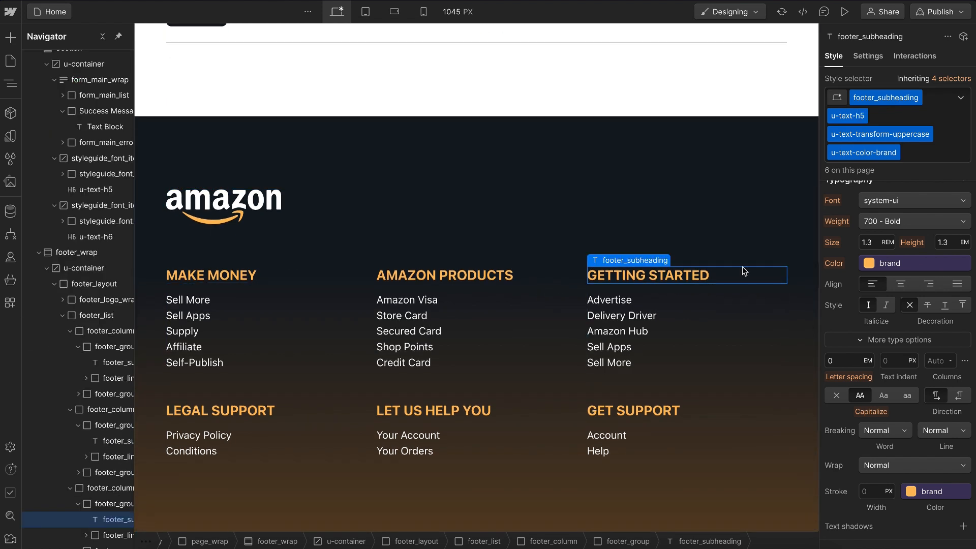
left_click(847, 116)
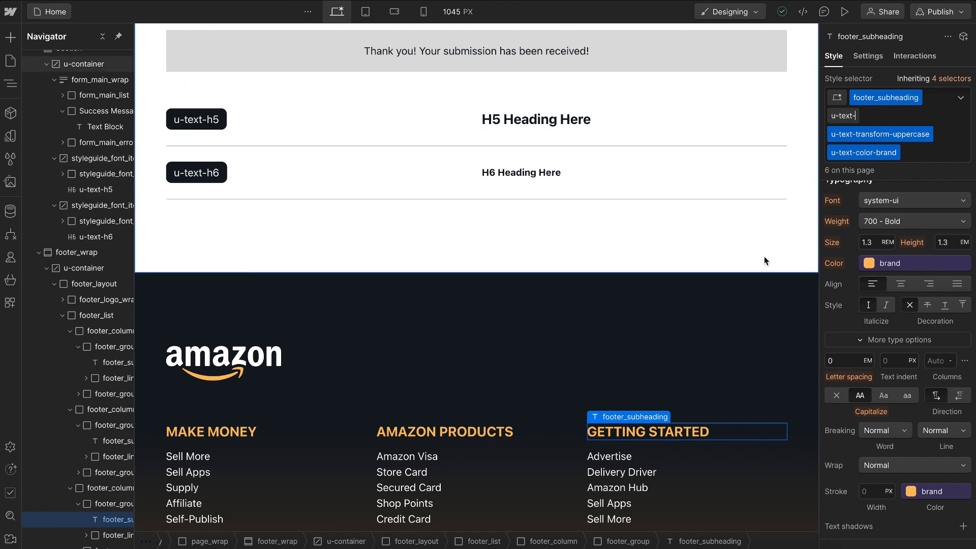
Step: Retype the combo tag as u-text-h6 and compare the subheadings against the styleguide H5 heading
type("h6")
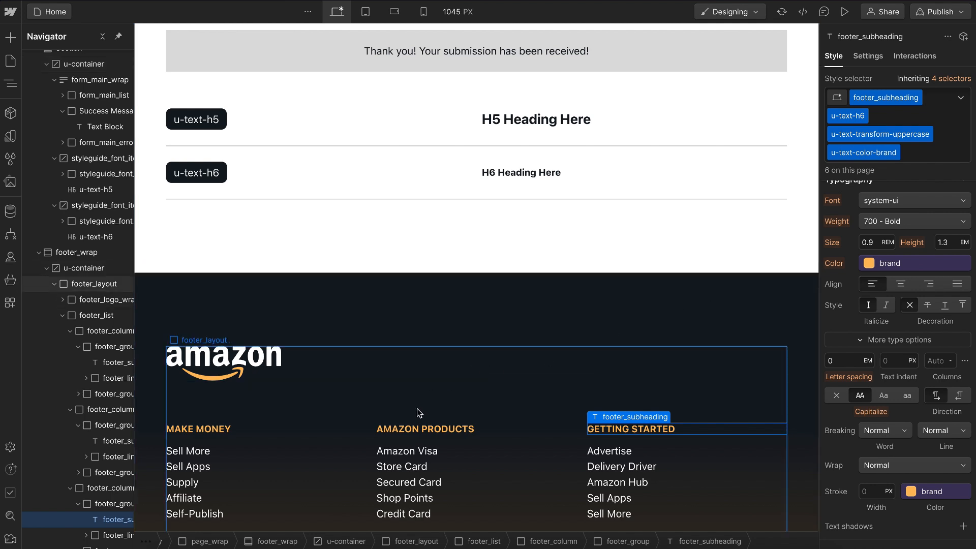
left_click(198, 428)
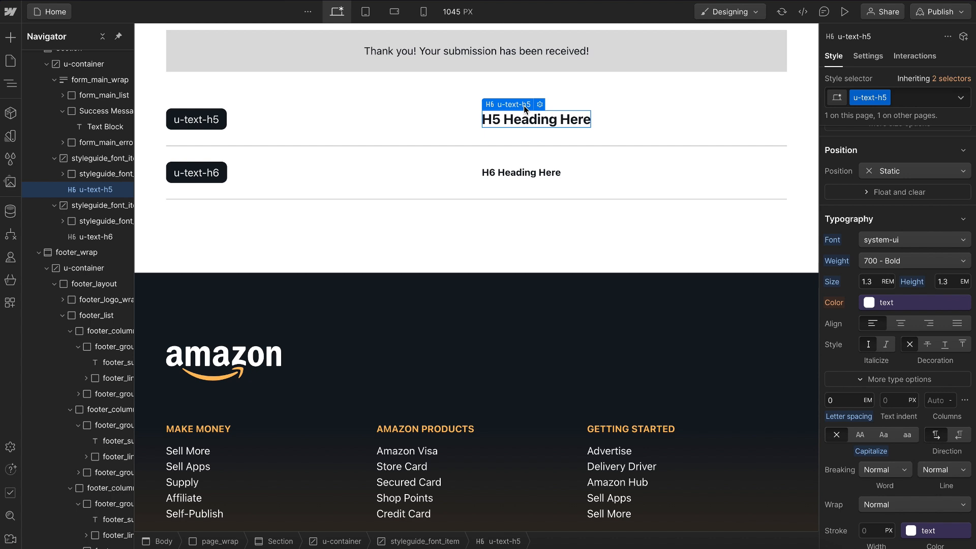
scroll("down", 3)
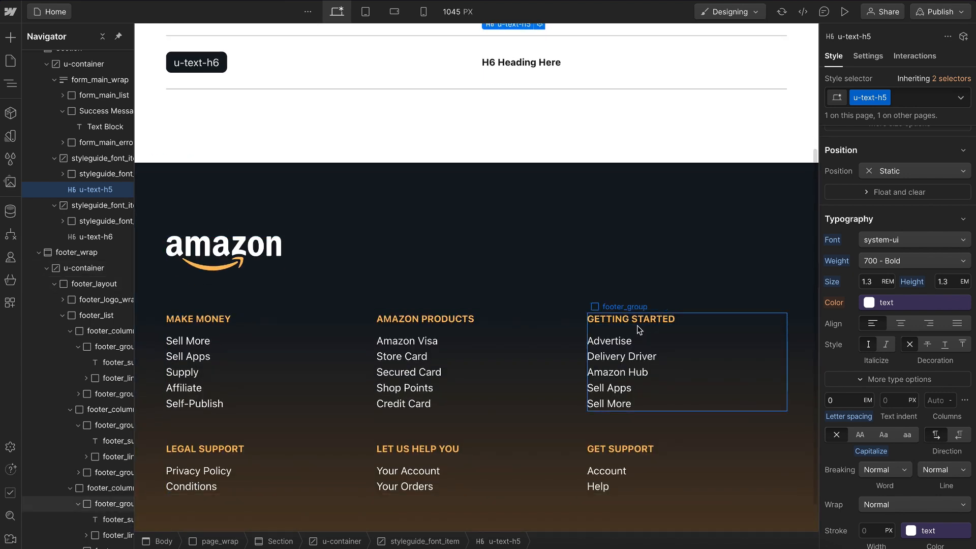
left_click(631, 318)
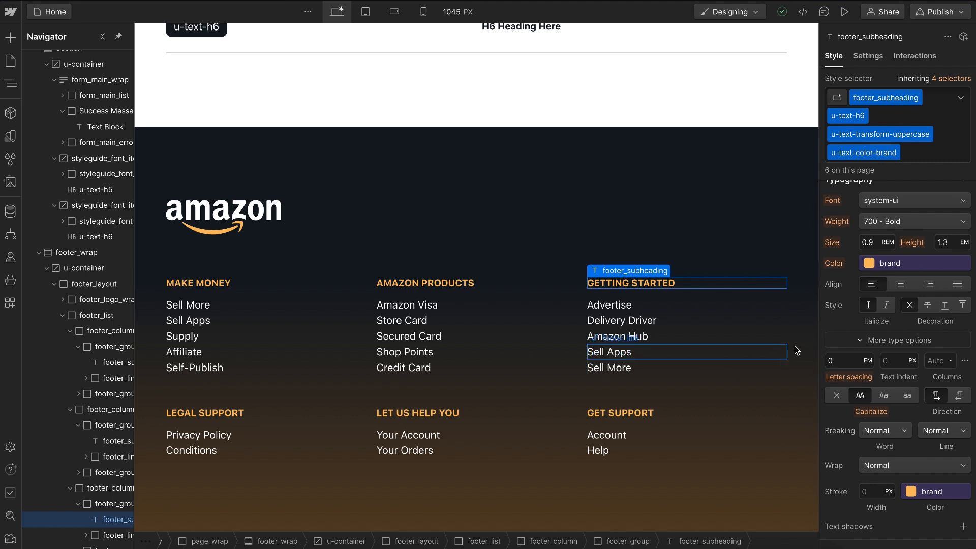
left_click(426, 283)
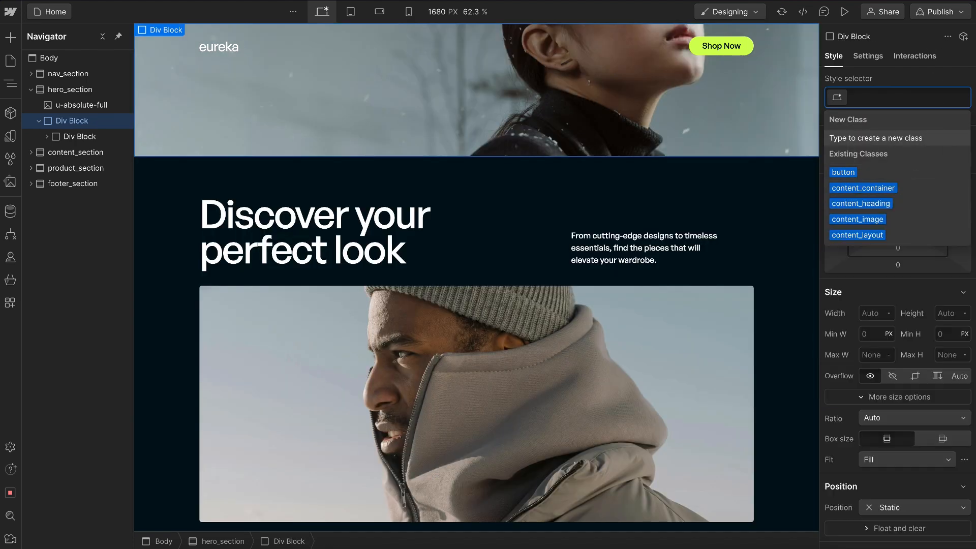
Step: Assign hero_container to the hero div, then search combo classes with 'u-c'
type("hero_c")
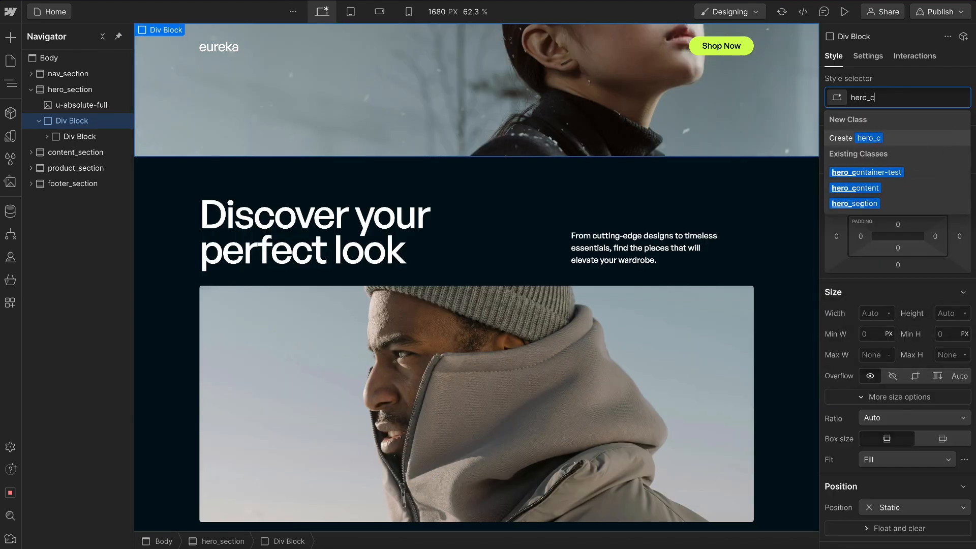
left_click(866, 173)
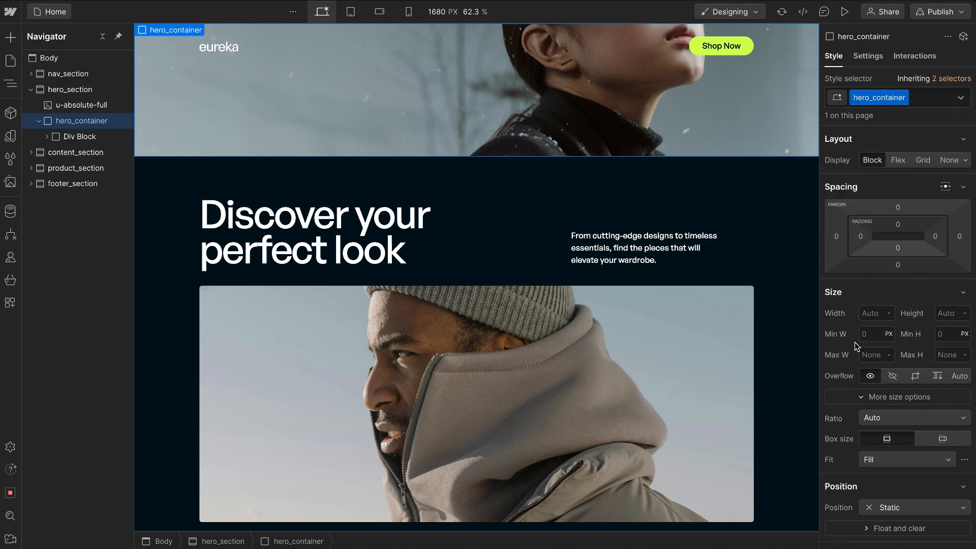
type("u")
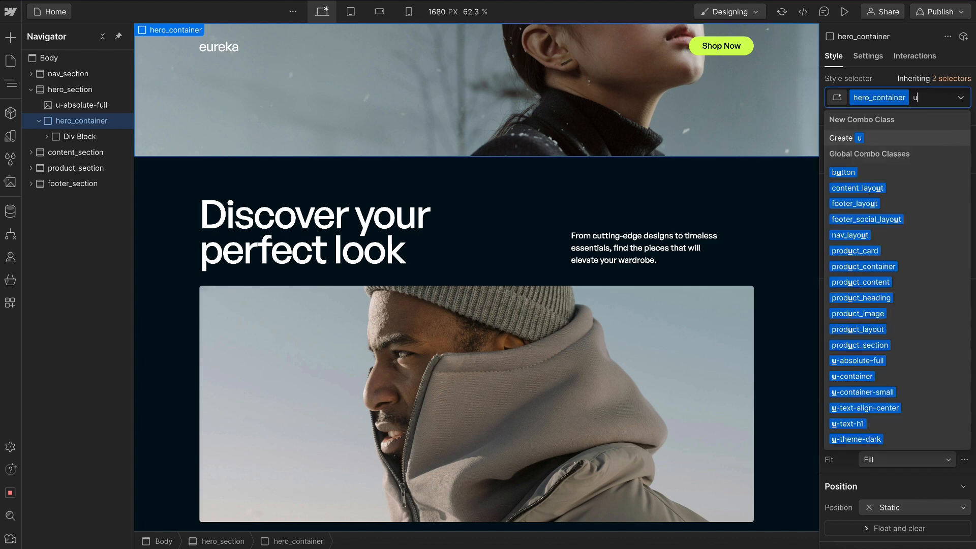
type("-c")
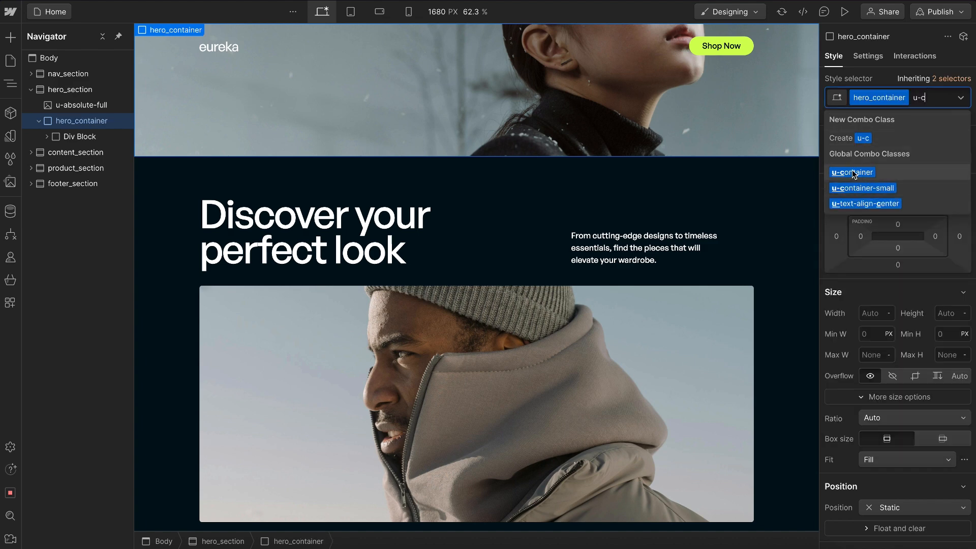
Step: Add the u-container combo to hero_container, comparing it against the content section's container
left_click(852, 173)
type("100")
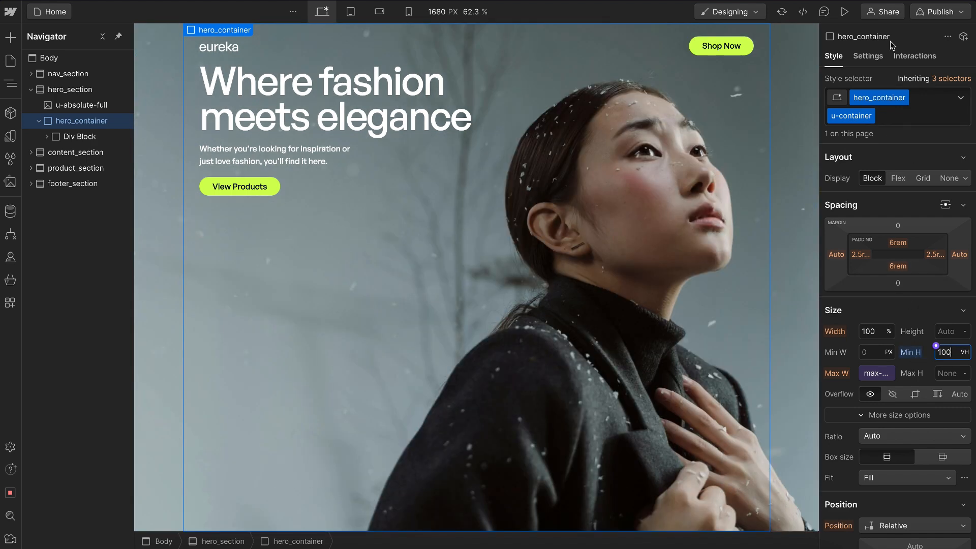
scroll("down", 3)
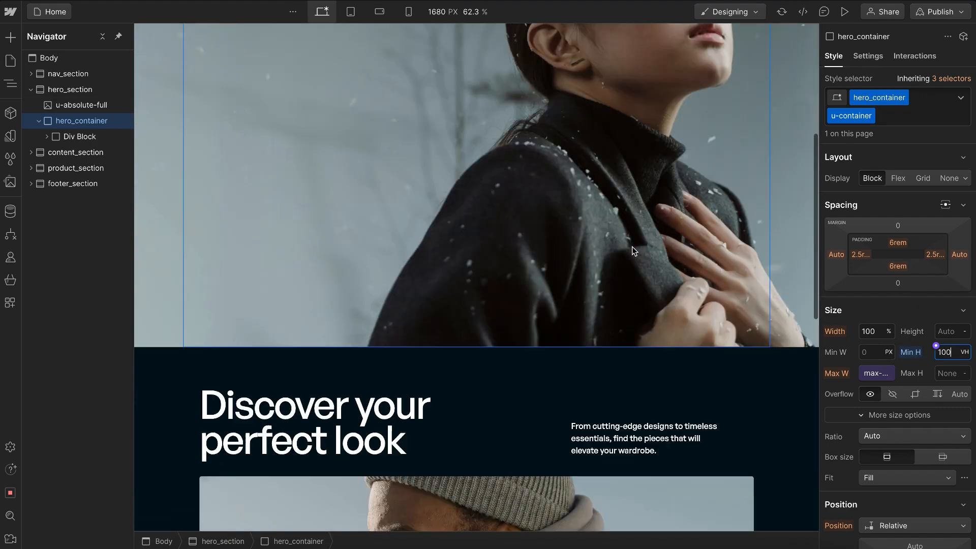
left_click(77, 168)
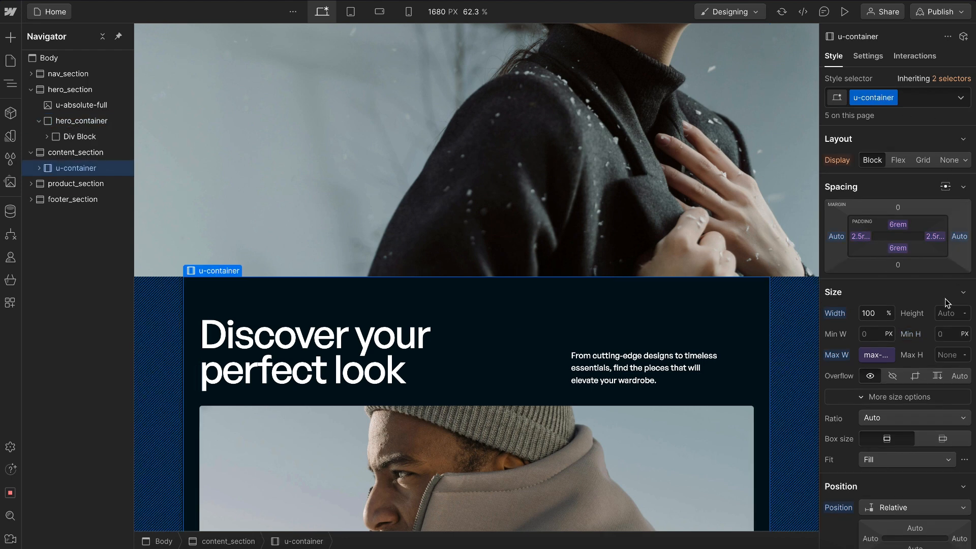
scroll("up", 3)
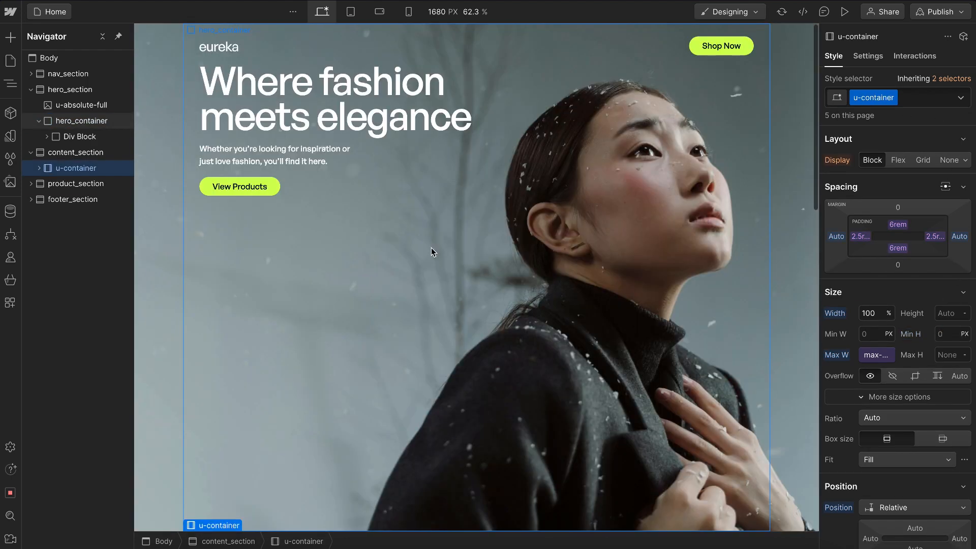
left_click(82, 121)
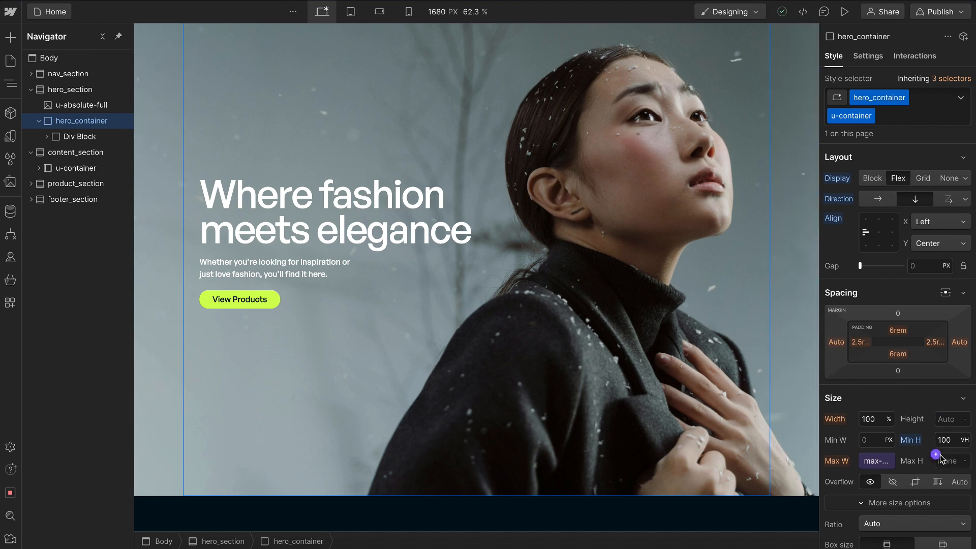
Step: Swap to u-container-small, then set the mobile hero image's Fit position Left to 60%
left_click(850, 116)
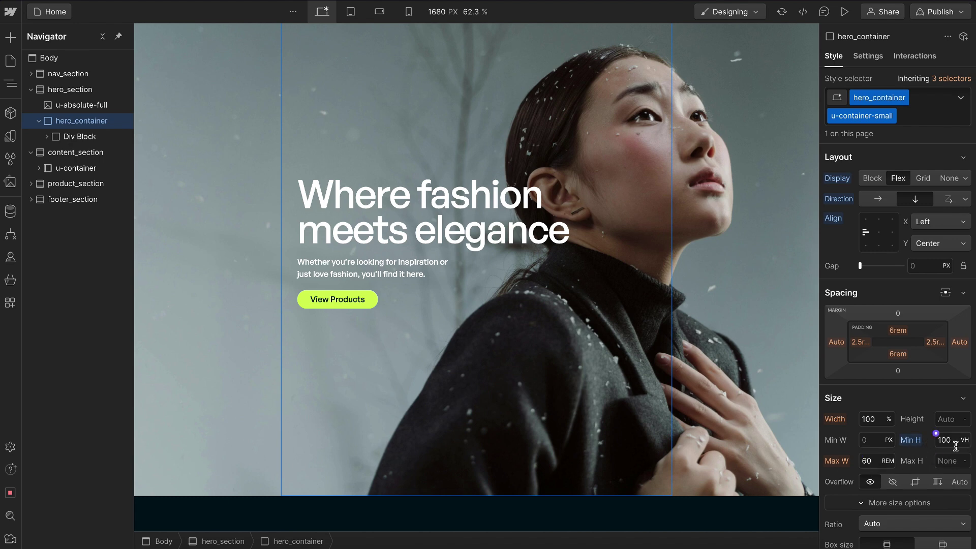
left_click(408, 12)
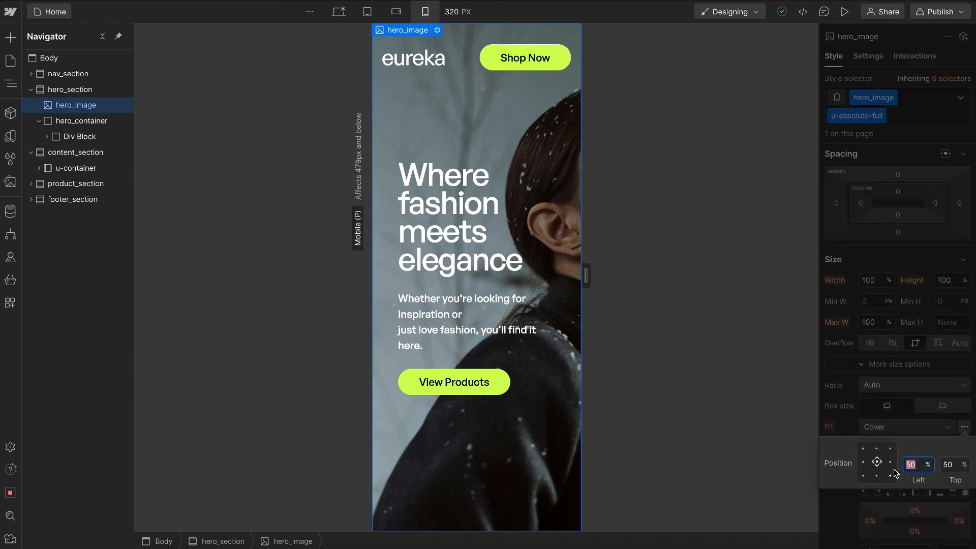
type("60")
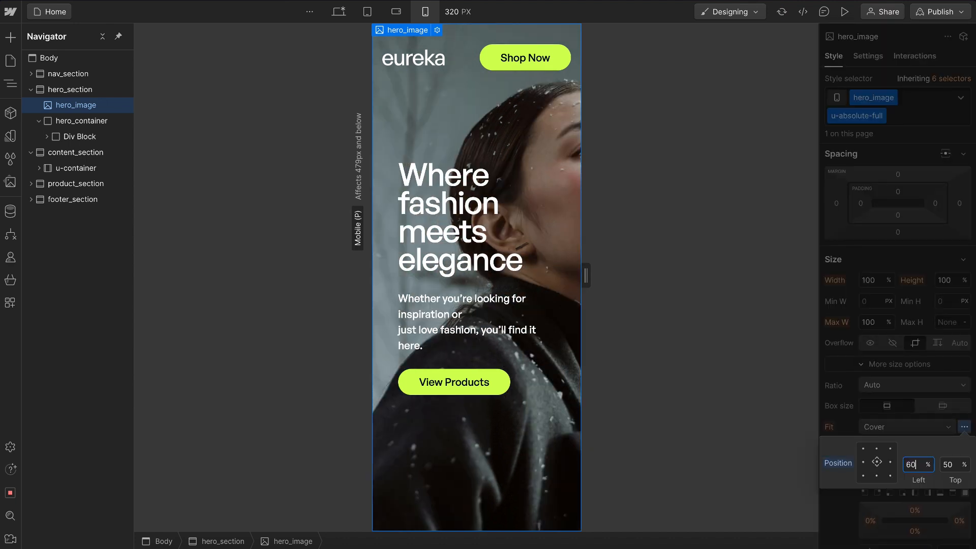